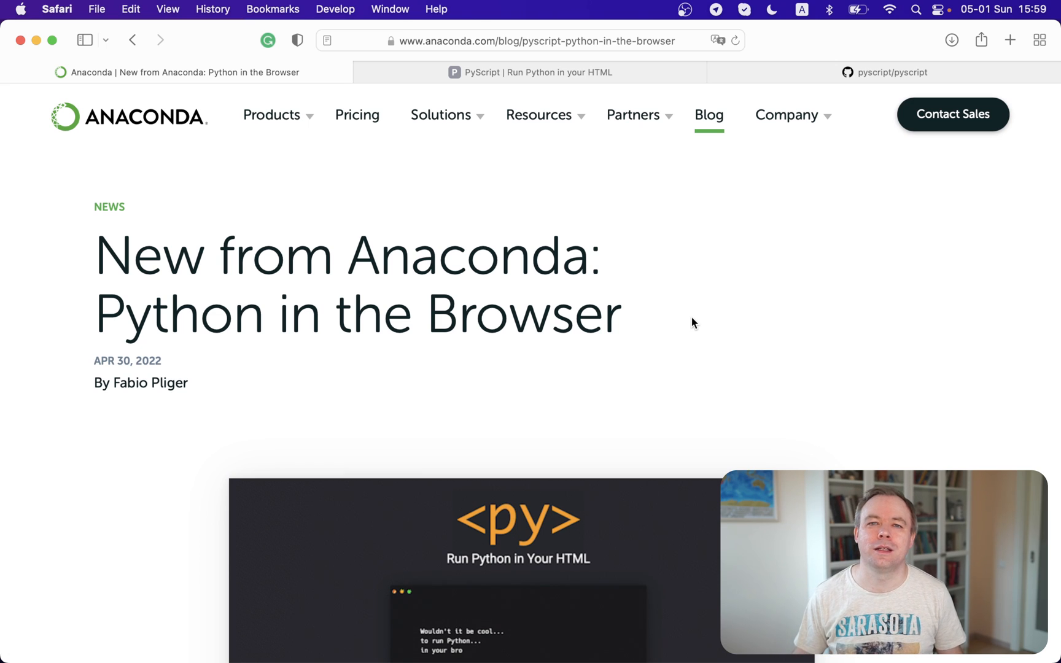
# Read the Anaconda PyScript post down to its core components list, then switch to the pyscript.net tab.
pyautogui.scroll(-3)
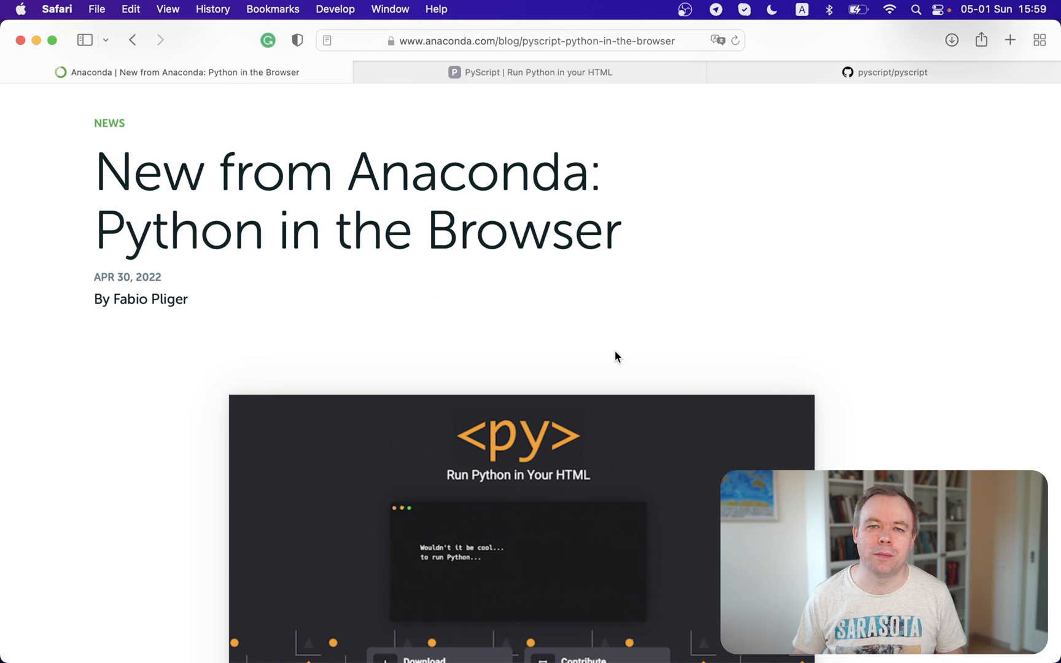
pyautogui.scroll(-3)
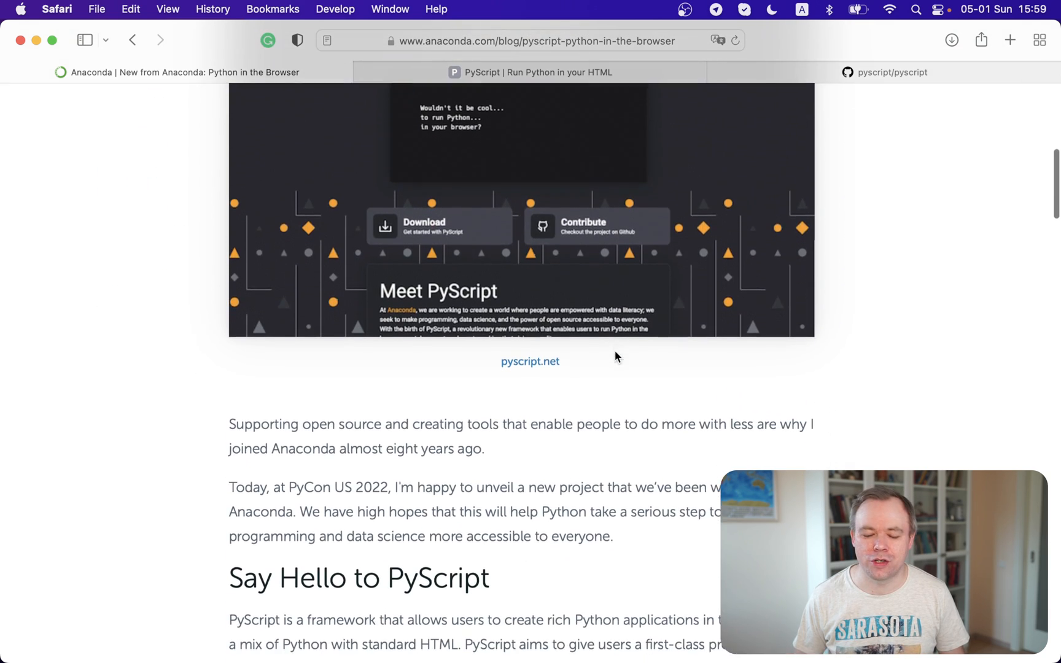
pyautogui.scroll(-3)
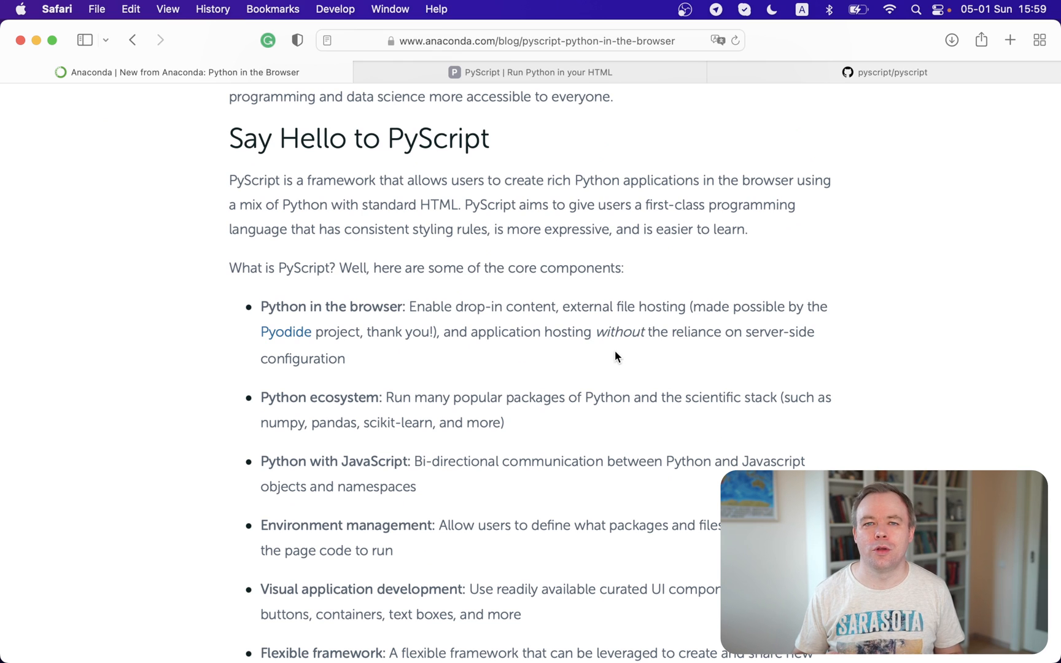
pyautogui.moveTo(552, 247)
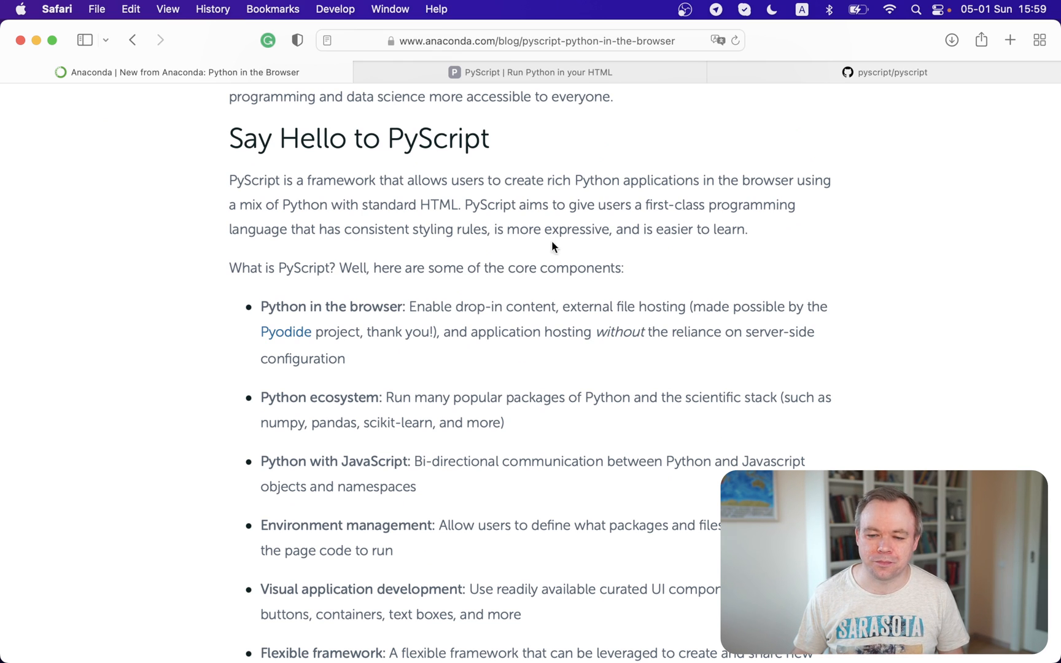
pyautogui.click(529, 72)
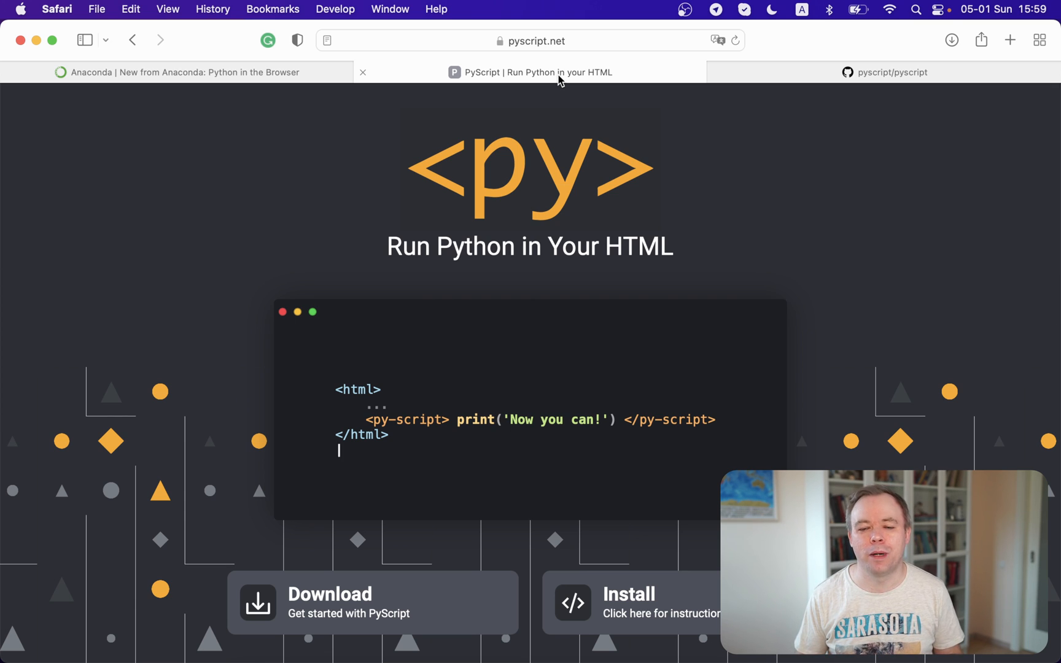
pyautogui.moveTo(371, 602)
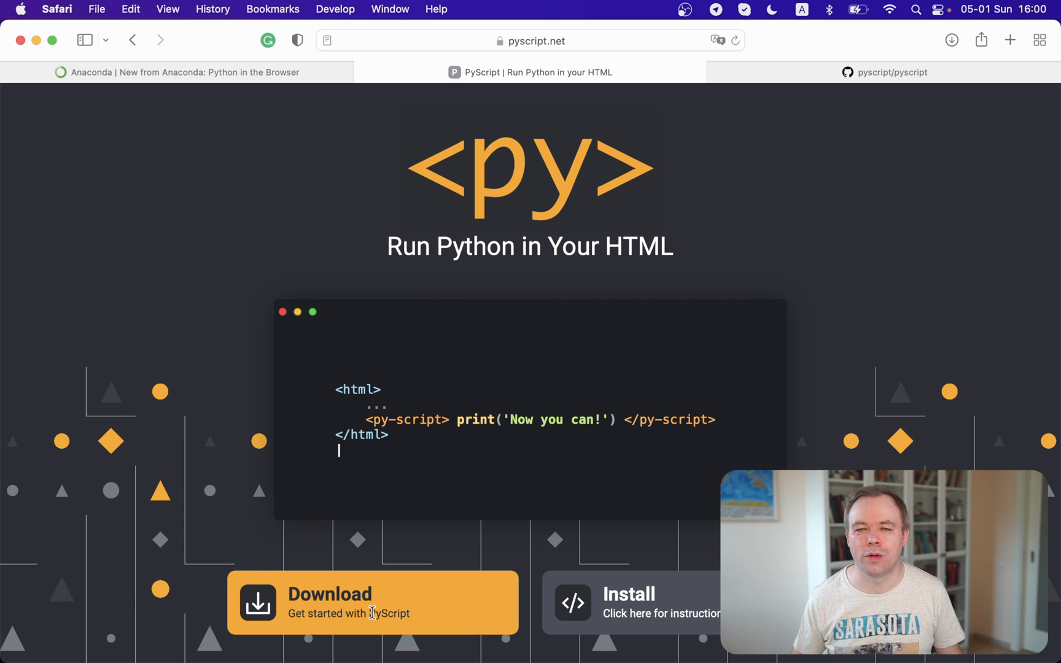
pyautogui.moveTo(472, 614)
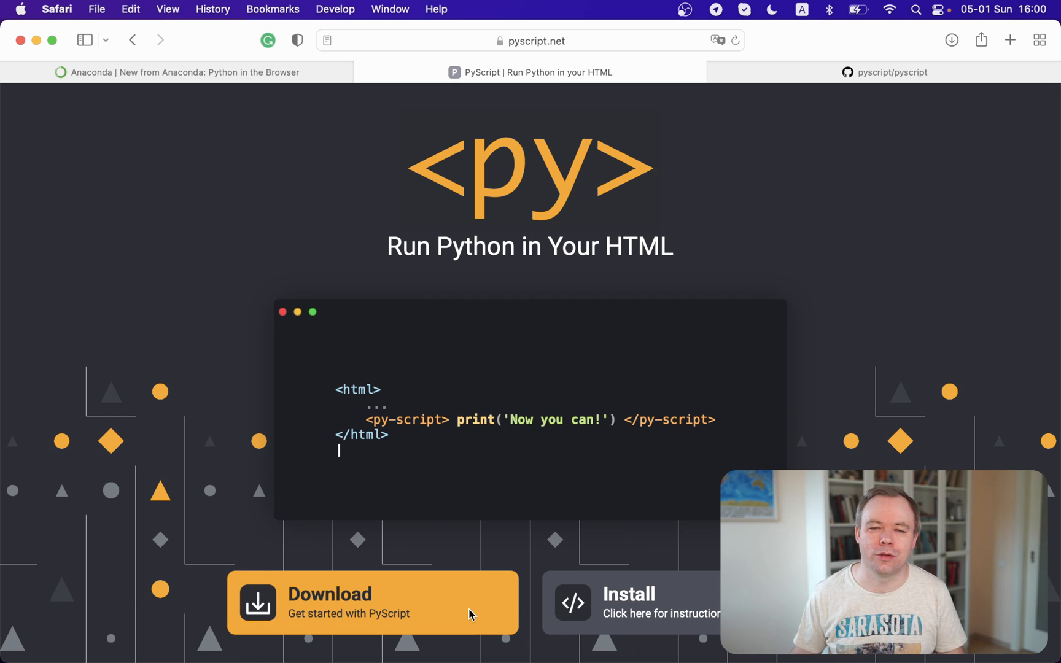
pyautogui.moveTo(791, 169)
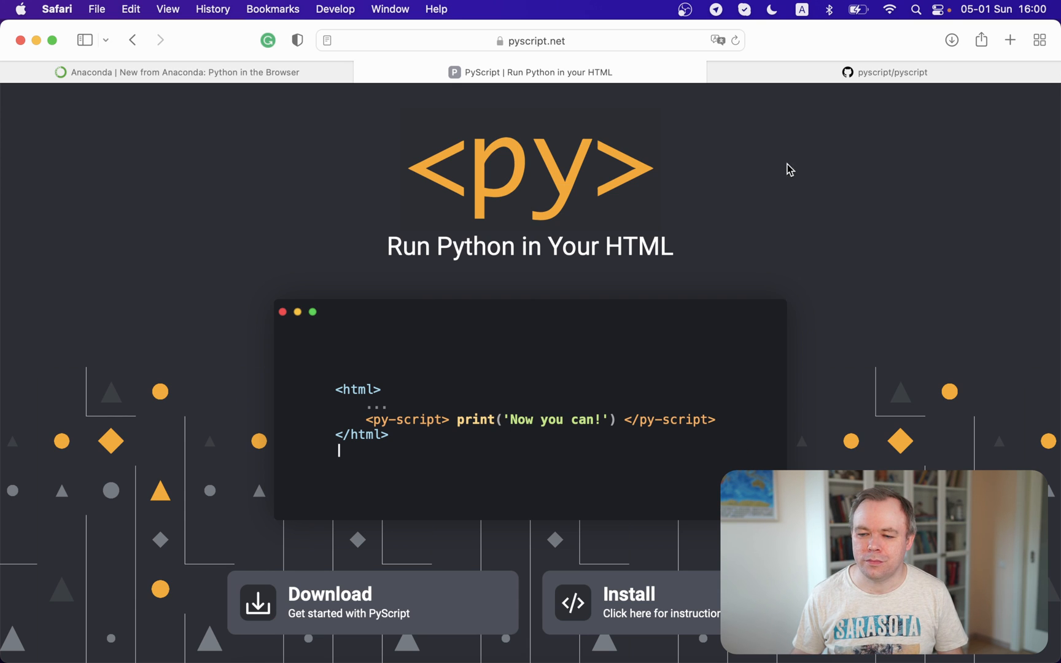
# Switch from the PyScript homepage to the pyscript/pyscript GitHub repository tab.
pyautogui.click(883, 71)
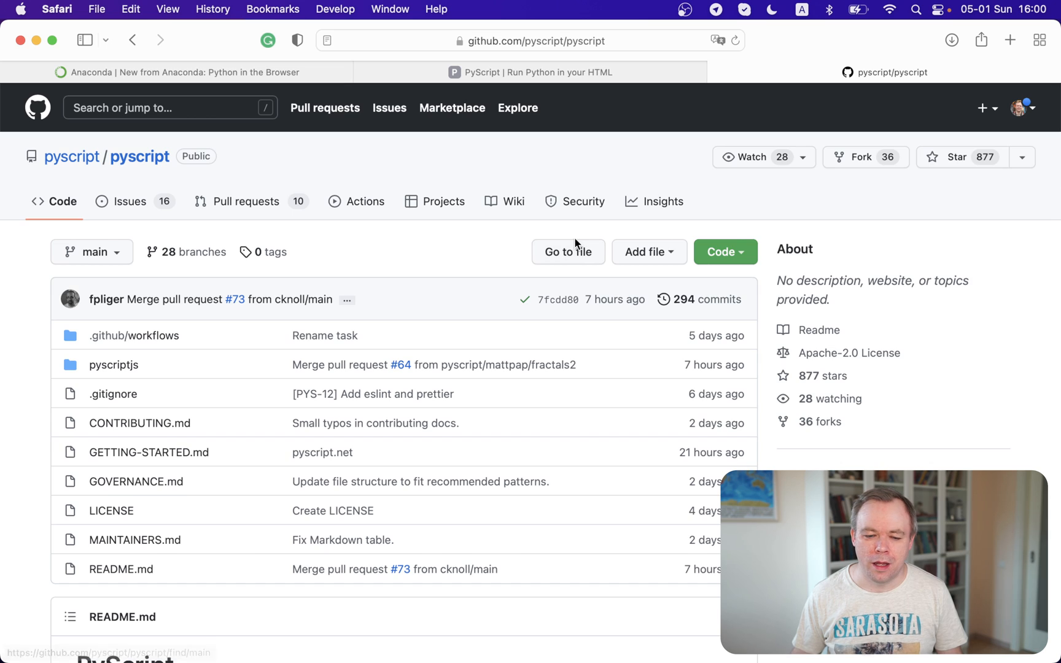
# Read GETTING-STARTED.md through to its final plotting example, then return to the repository page.
pyautogui.scroll(-3)
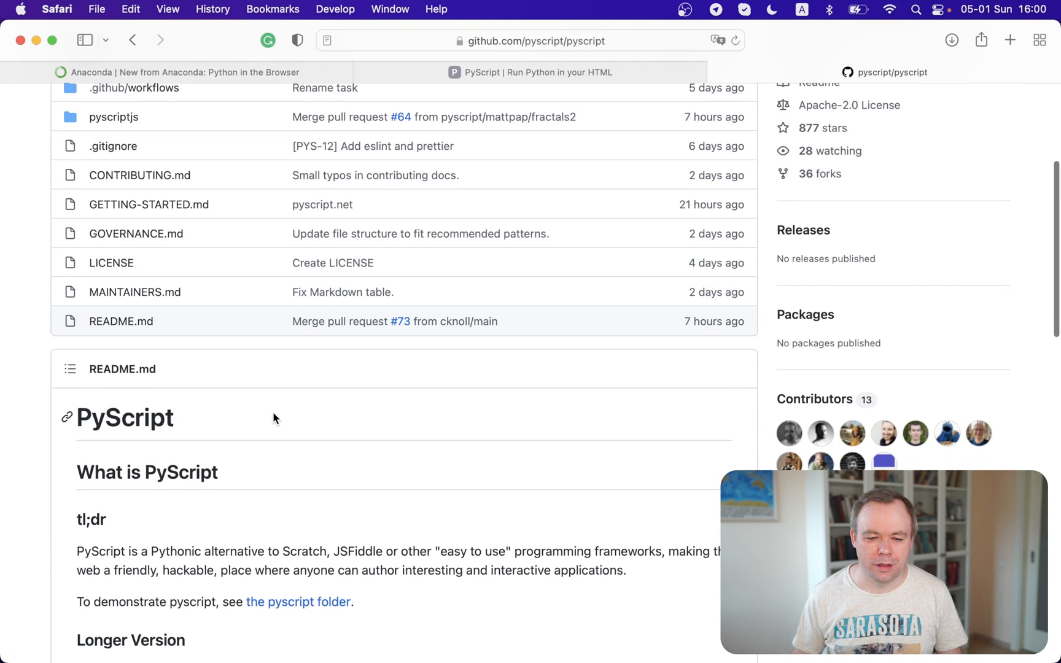
pyautogui.moveTo(148, 204)
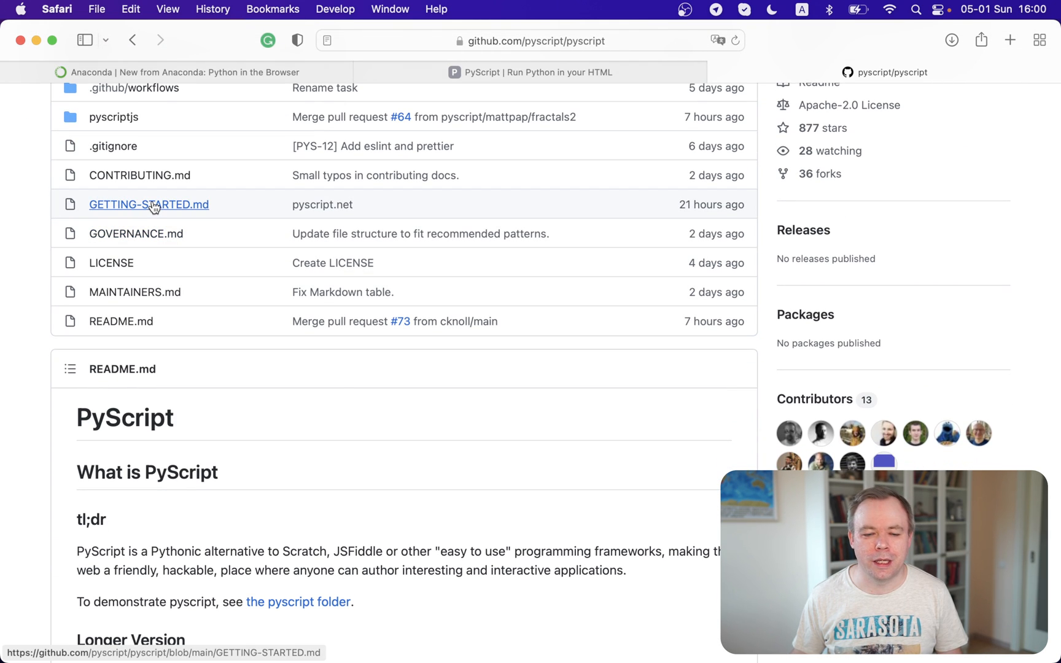
pyautogui.click(148, 204)
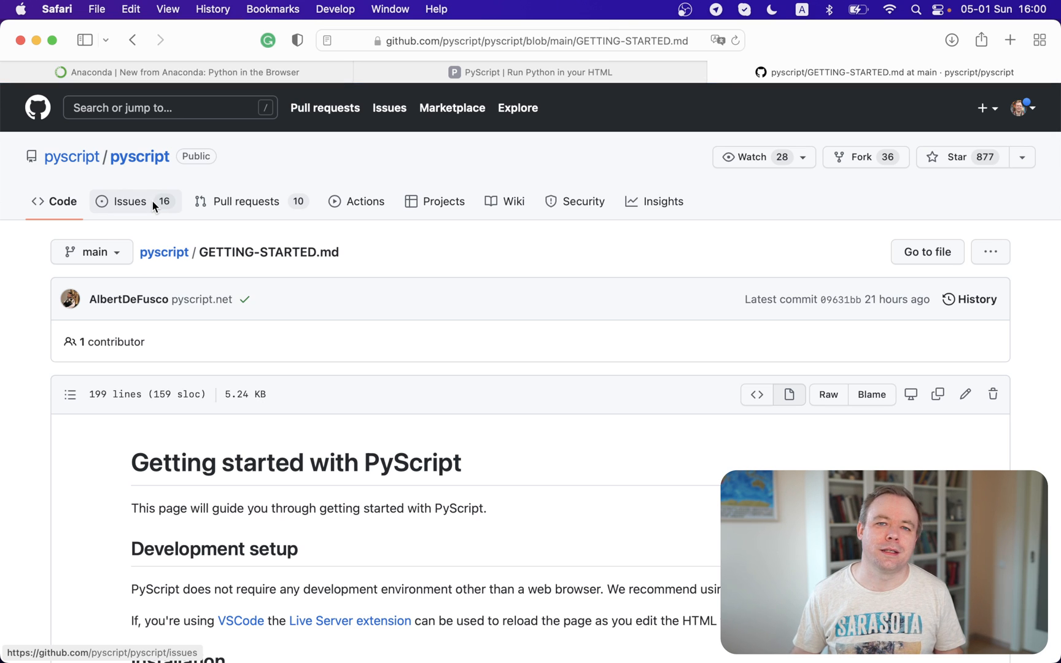
pyautogui.scroll(-3)
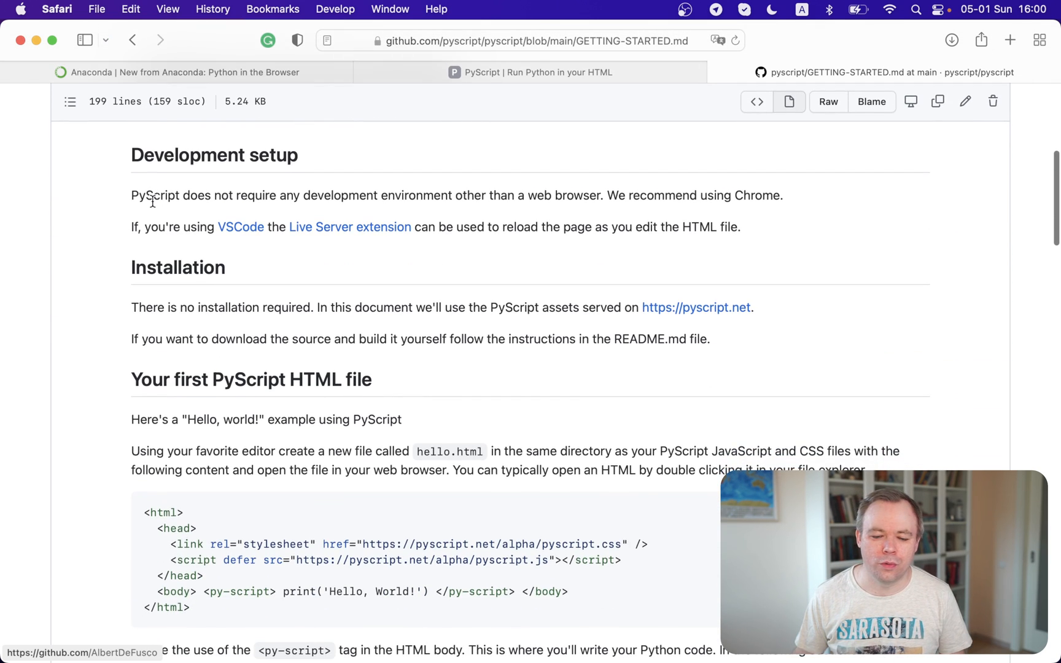
pyautogui.scroll(-3)
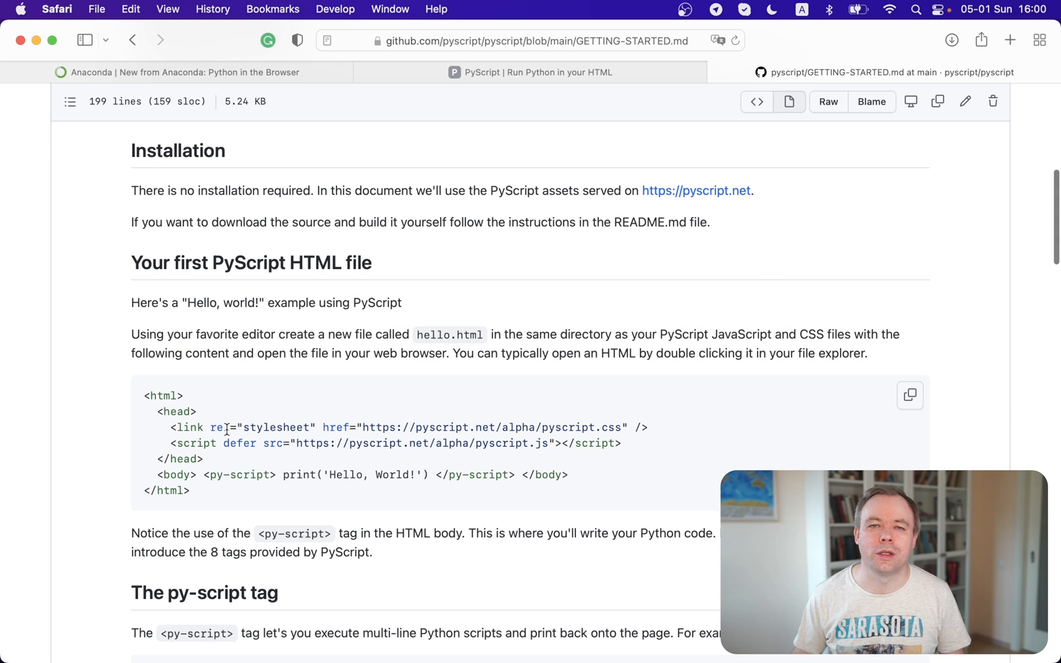
pyautogui.scroll(-3)
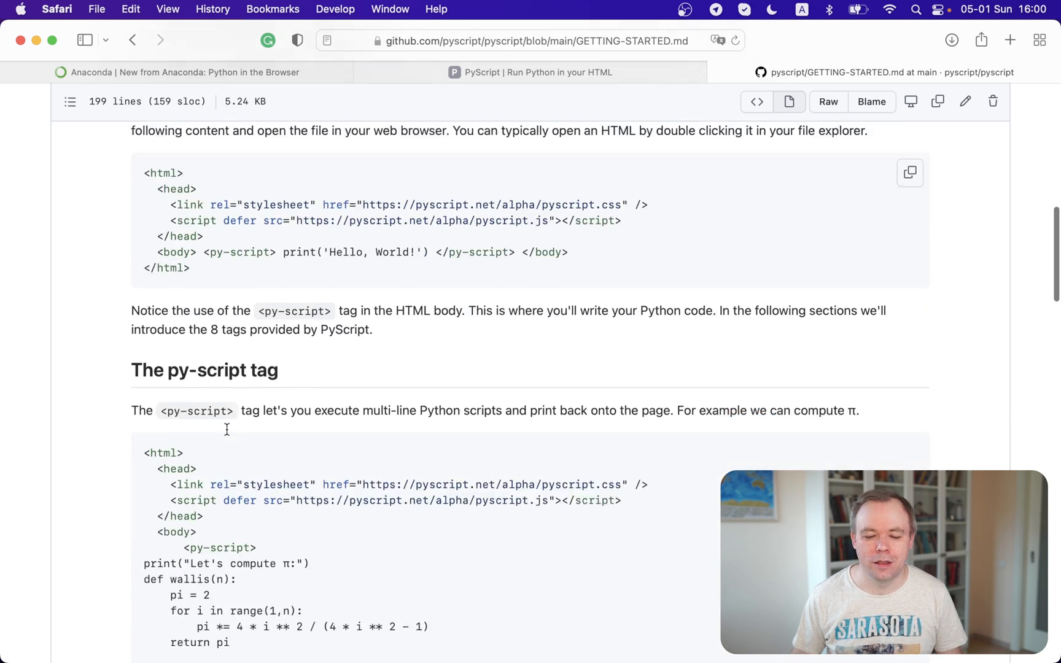
pyautogui.scroll(-3)
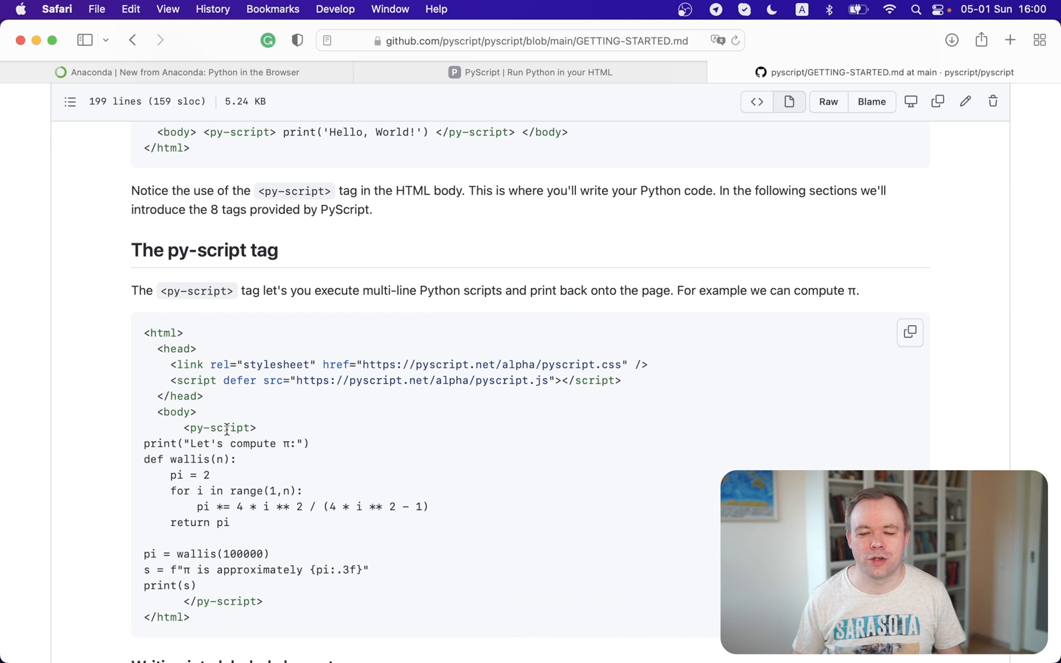
pyautogui.scroll(-3)
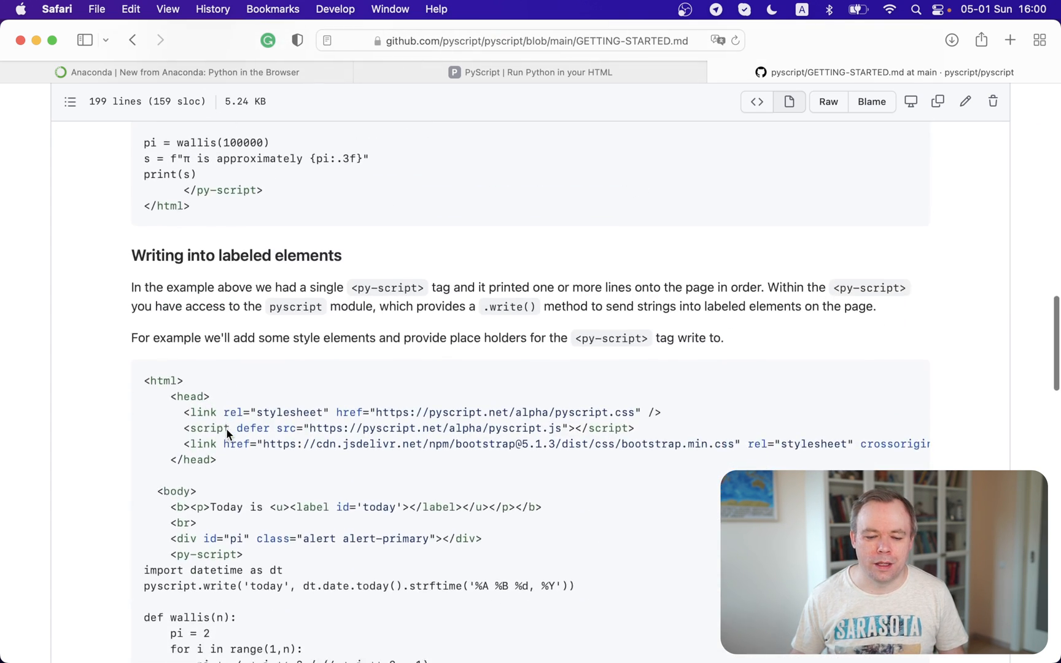
pyautogui.scroll(-3)
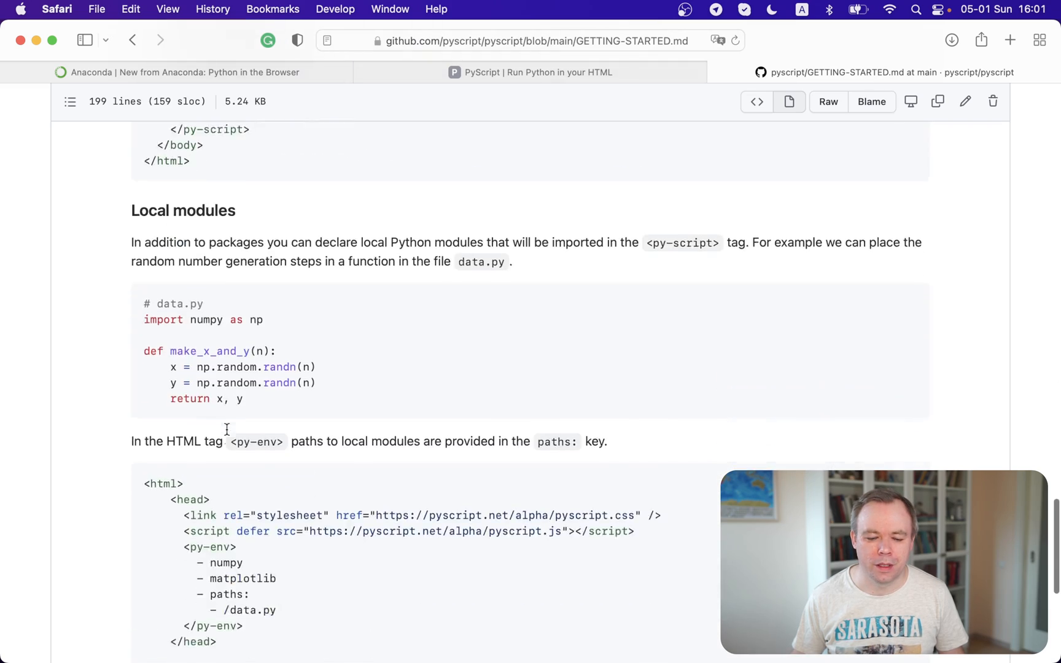
pyautogui.scroll(-3)
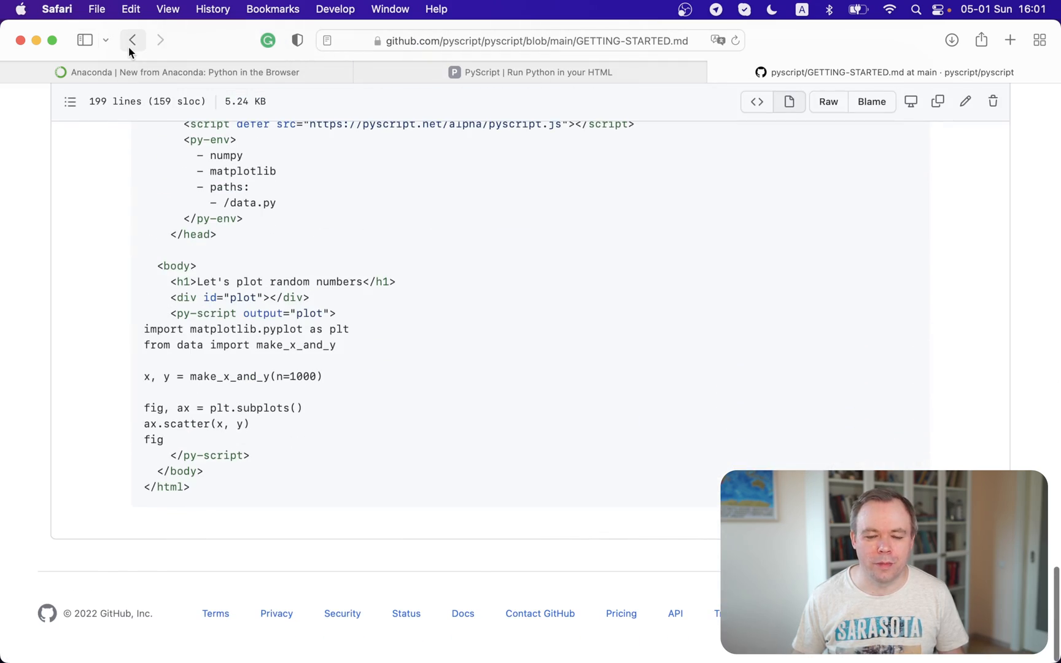
pyautogui.click(133, 40)
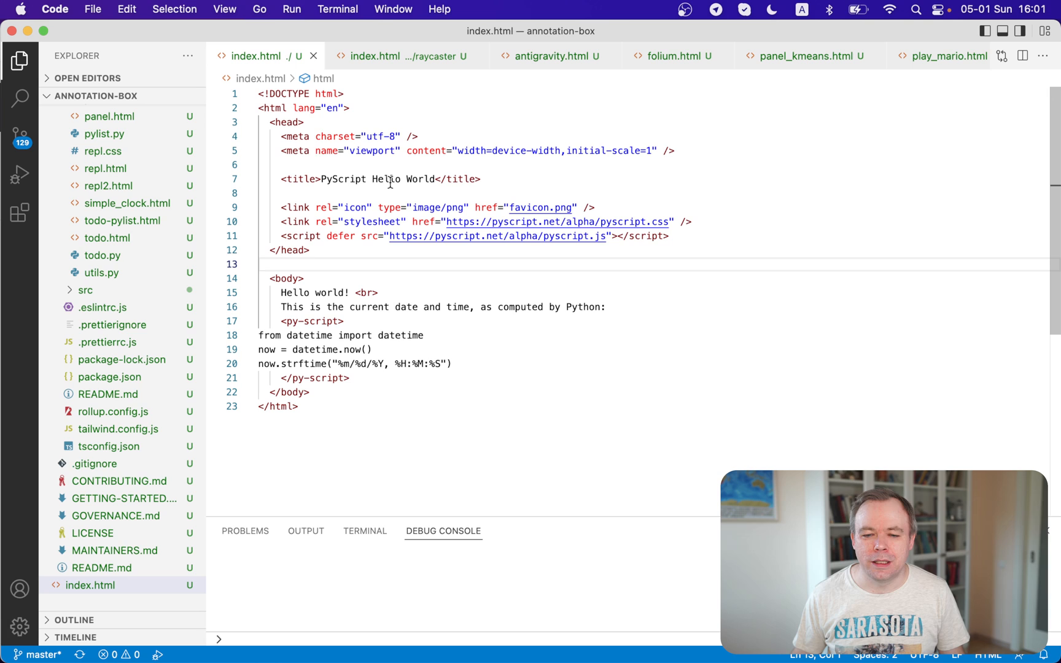
pyautogui.moveTo(350, 216)
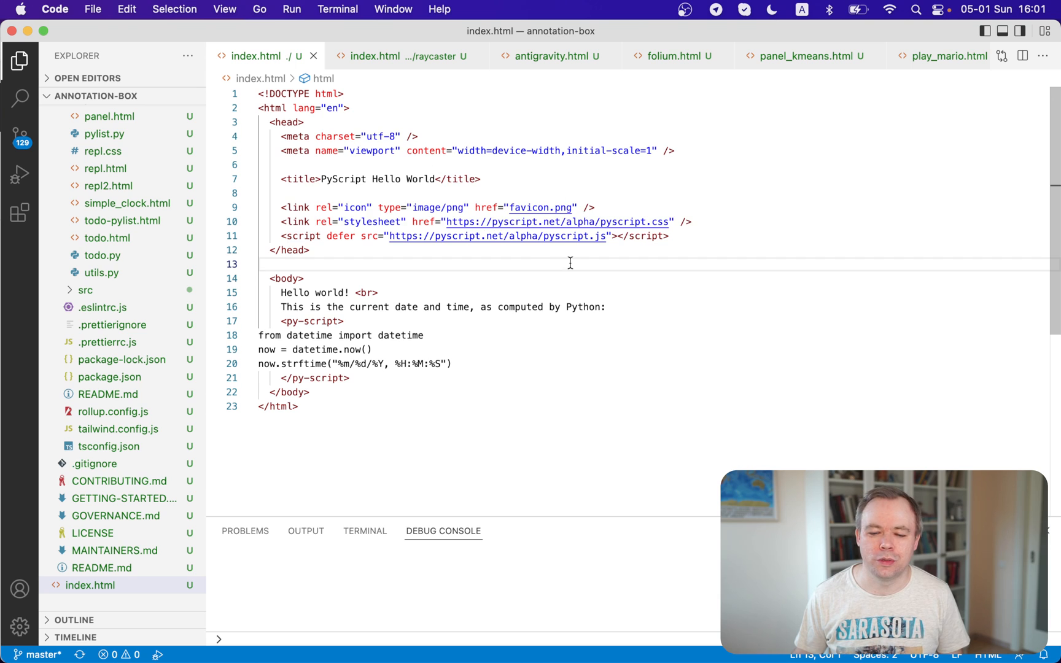
pyautogui.moveTo(537, 207)
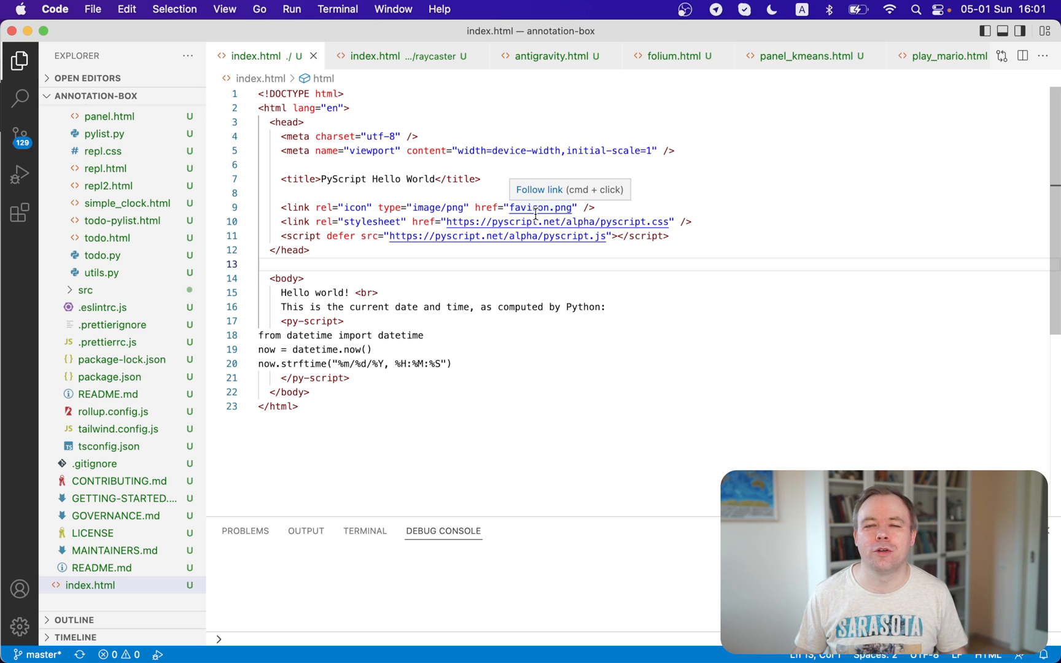
pyautogui.moveTo(324, 277)
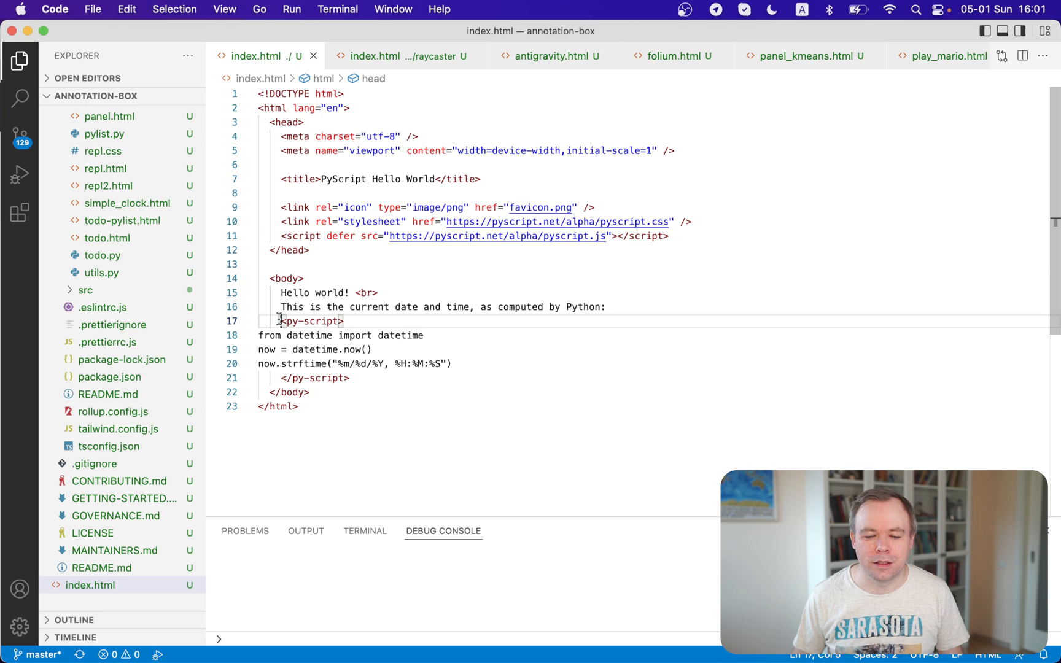
# Review the Hello World py-script block using datetime.now() and run index.html in Chrome.
pyautogui.click(310, 320)
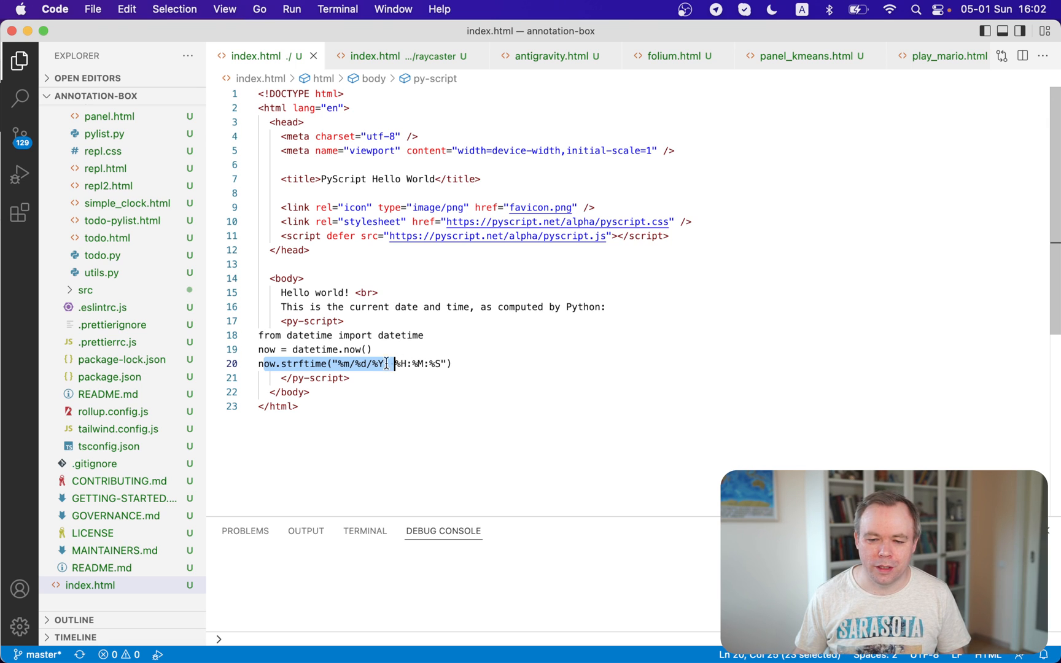
pyautogui.click(291, 9)
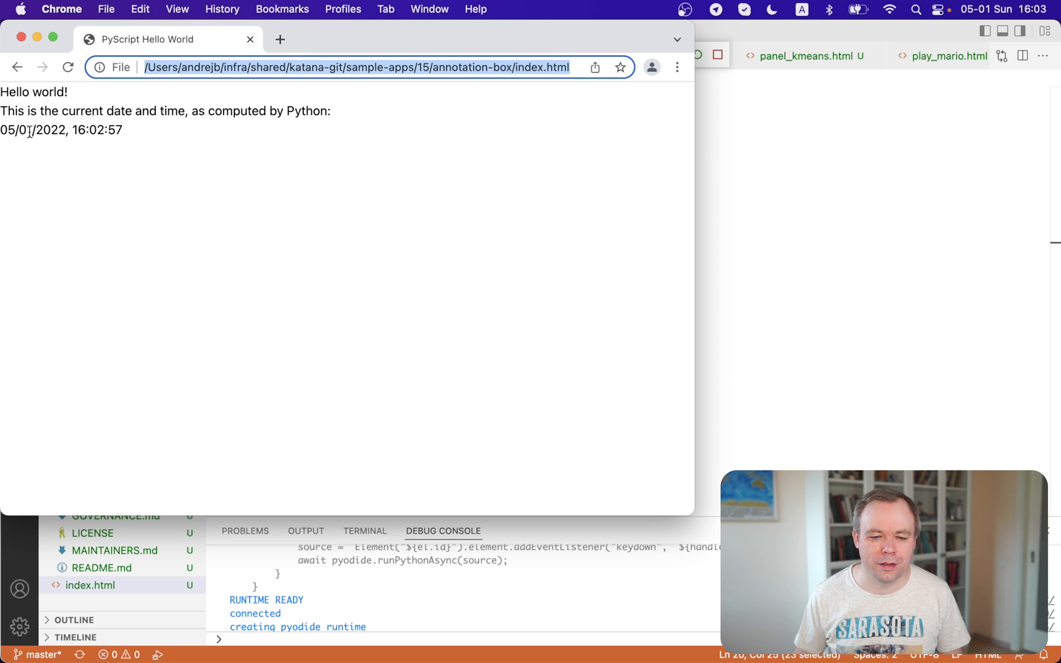
pyautogui.moveTo(64, 152)
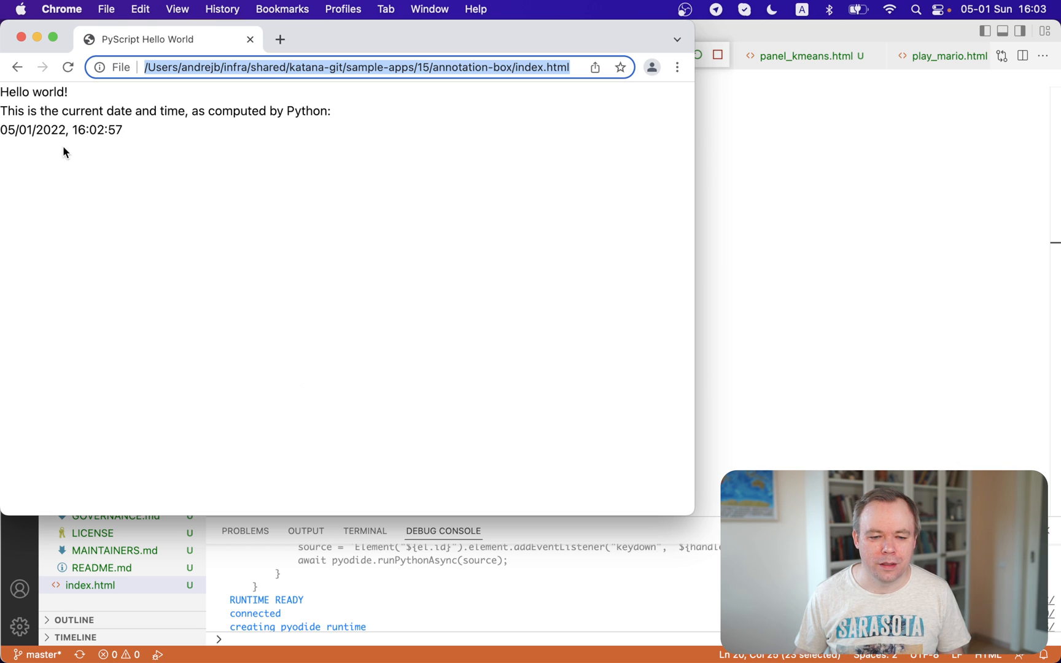
pyautogui.moveTo(94, 129)
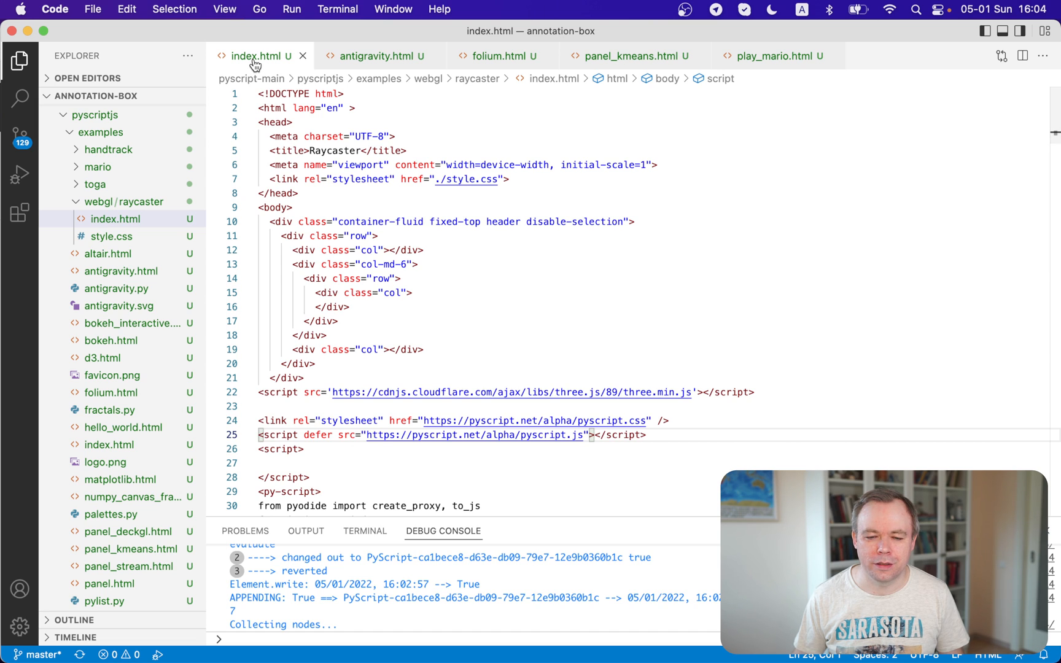
pyautogui.moveTo(255, 55)
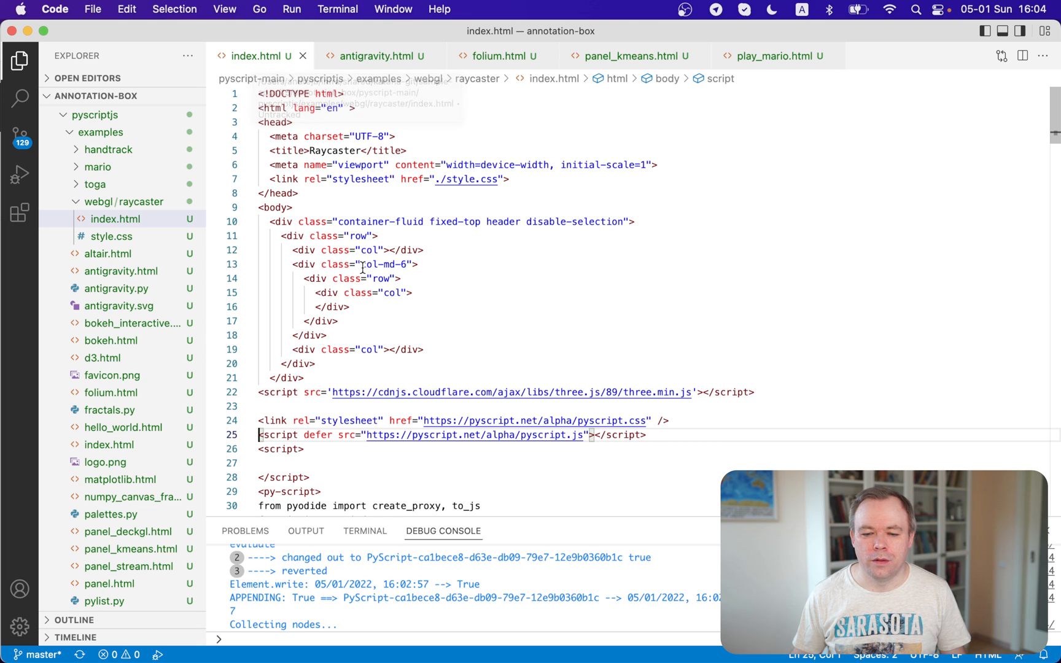
# Review the raycaster index.html's three.js and PyScript includes and run it in the browser.
pyautogui.scroll(-3)
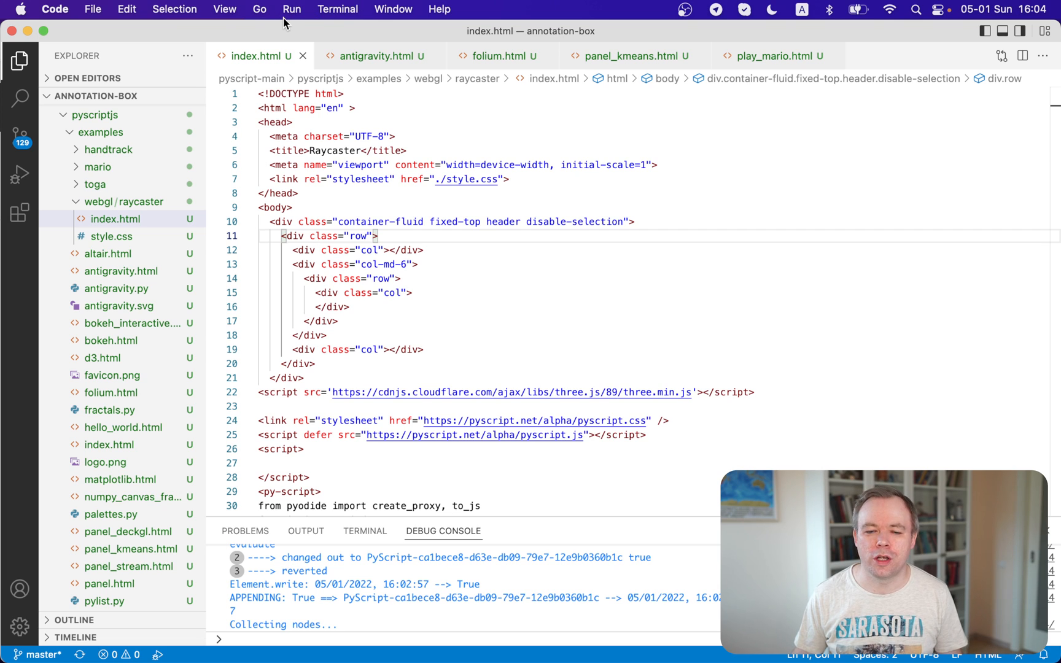
pyautogui.click(291, 9)
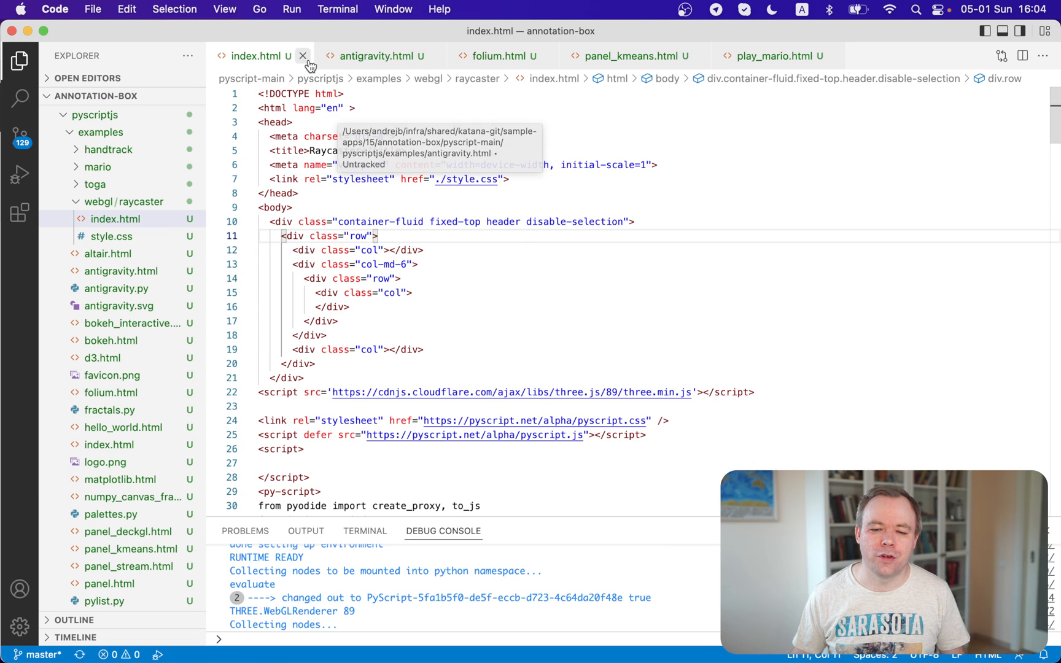
# Close the raycaster file and run antigravity.html, which renders as plain text in Chrome.
pyautogui.click(303, 56)
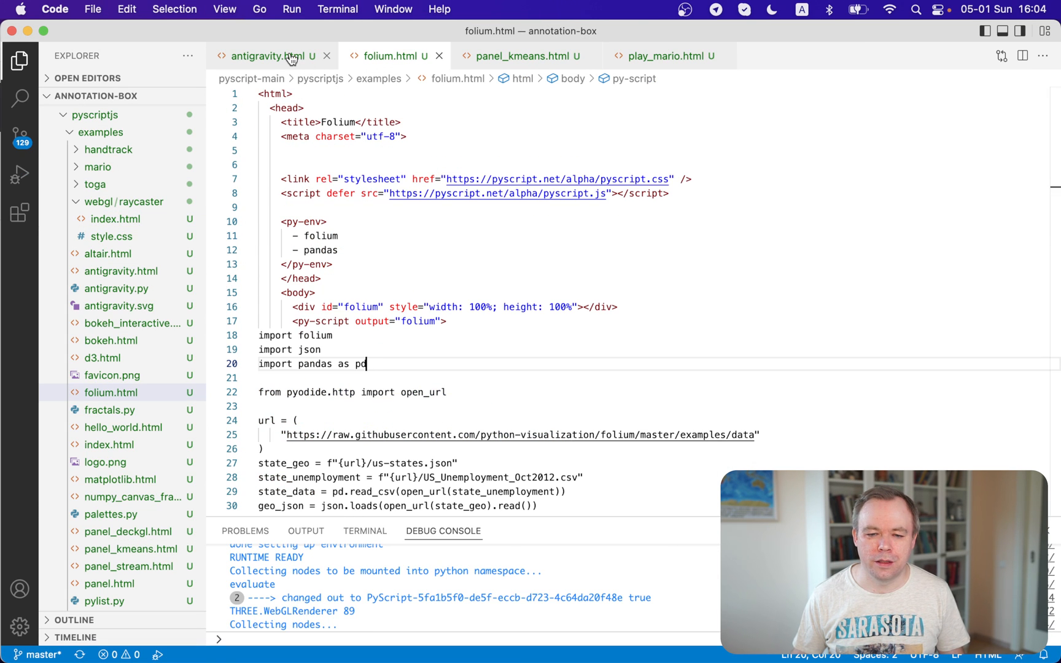
pyautogui.click(269, 55)
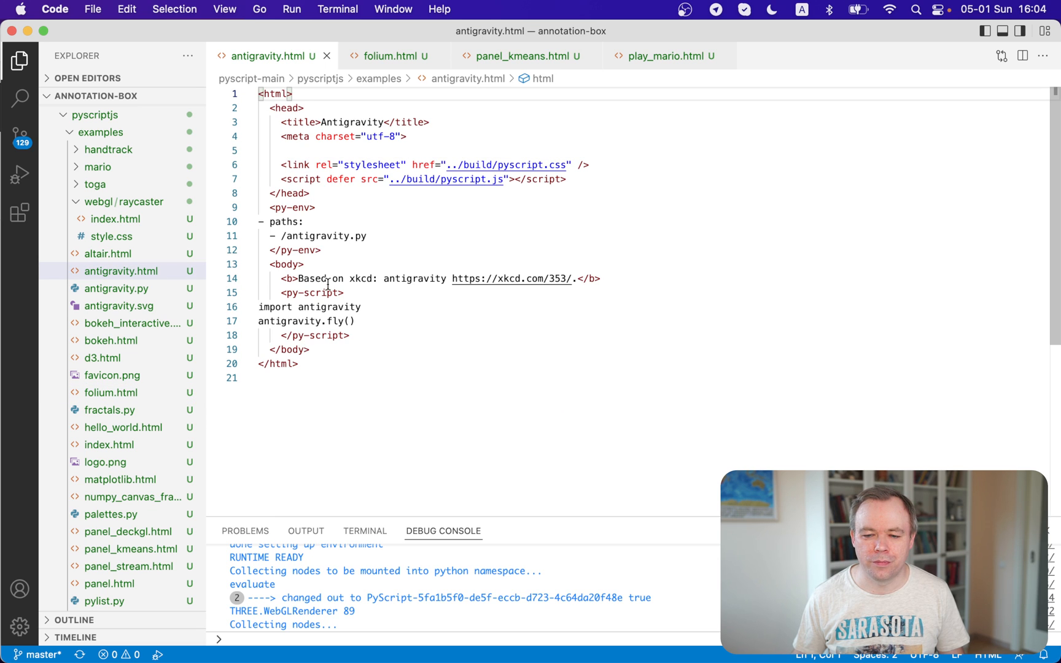
pyautogui.click(291, 8)
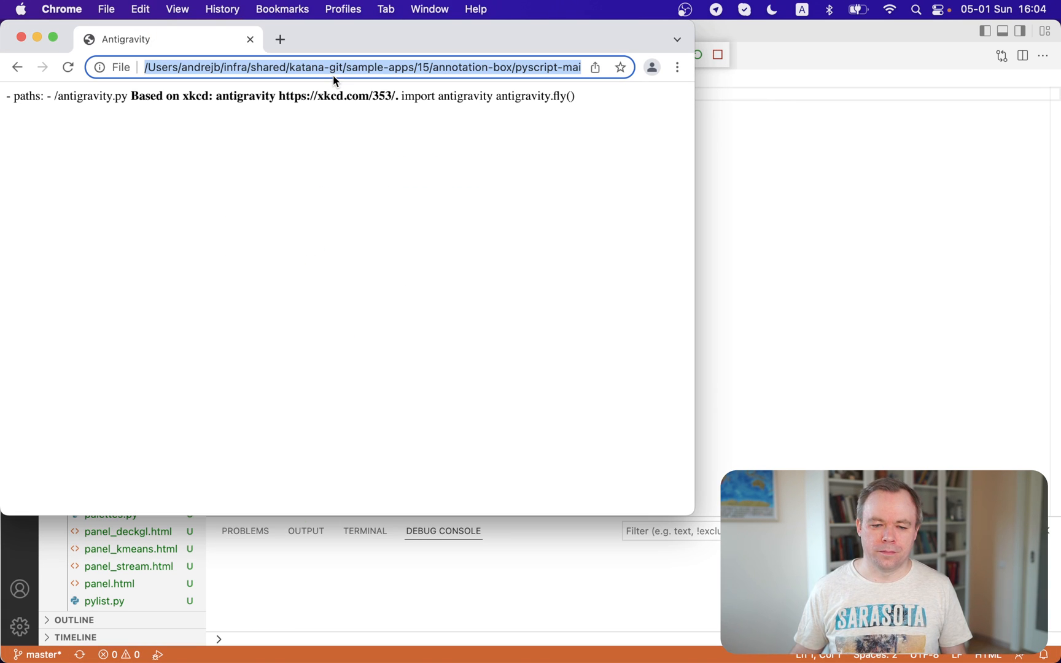
pyautogui.moveTo(302, 190)
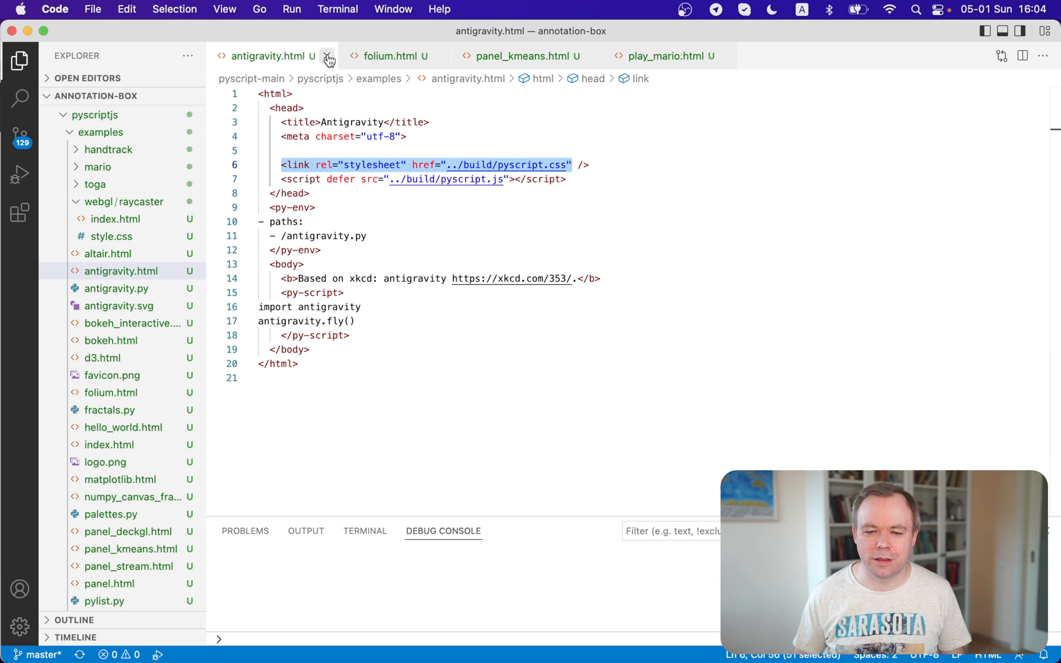
# Close antigravity.html and launch folium.html with Run Without Debugging.
pyautogui.click(328, 56)
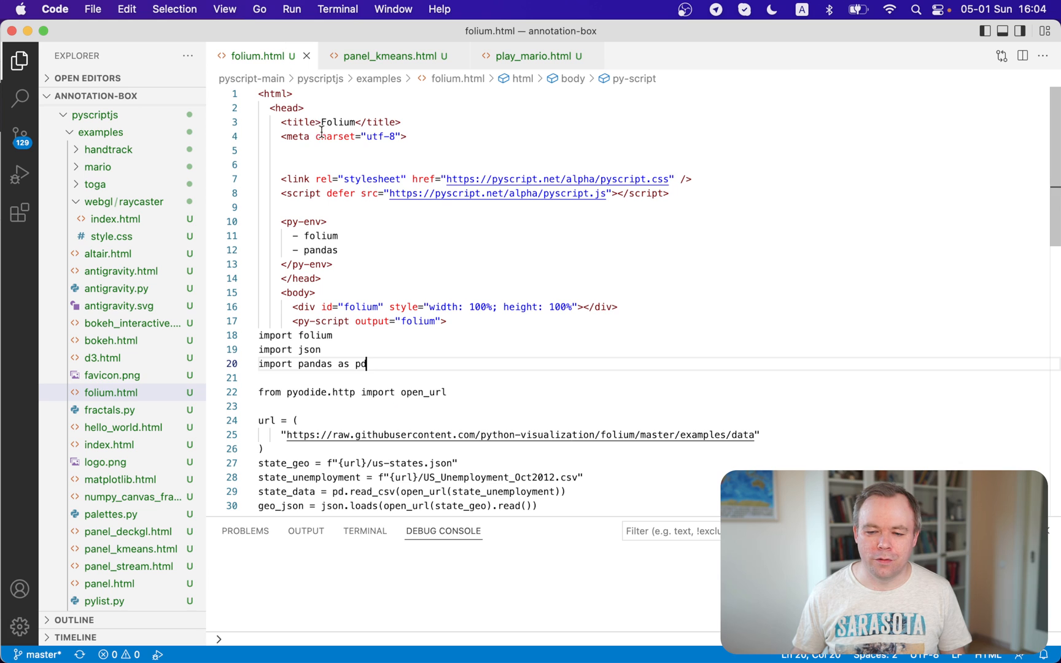
pyautogui.moveTo(308, 18)
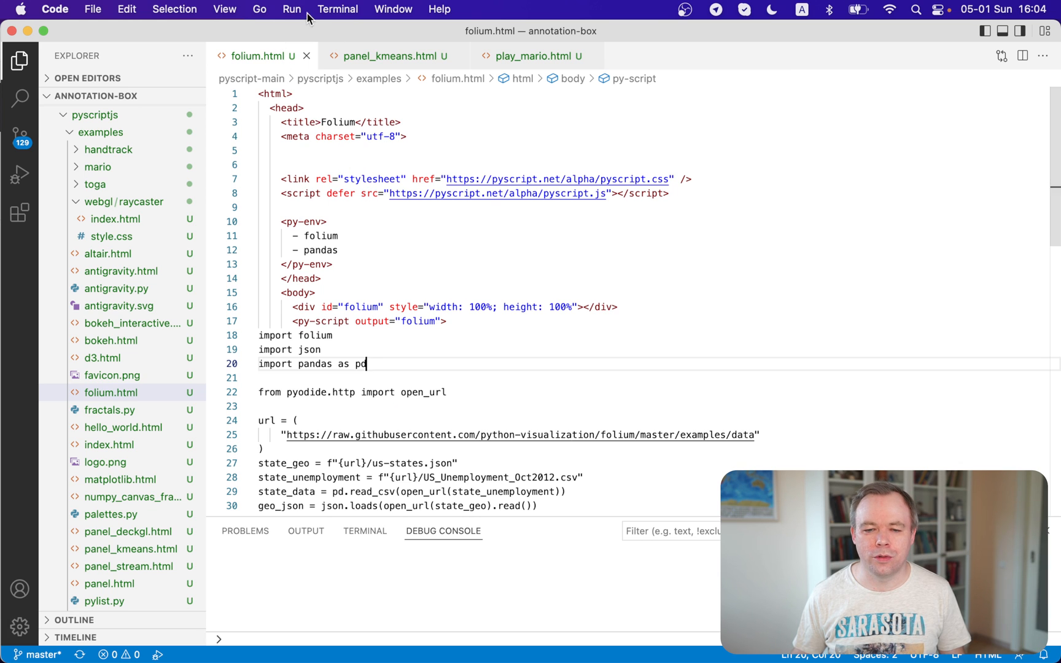
pyautogui.click(291, 9)
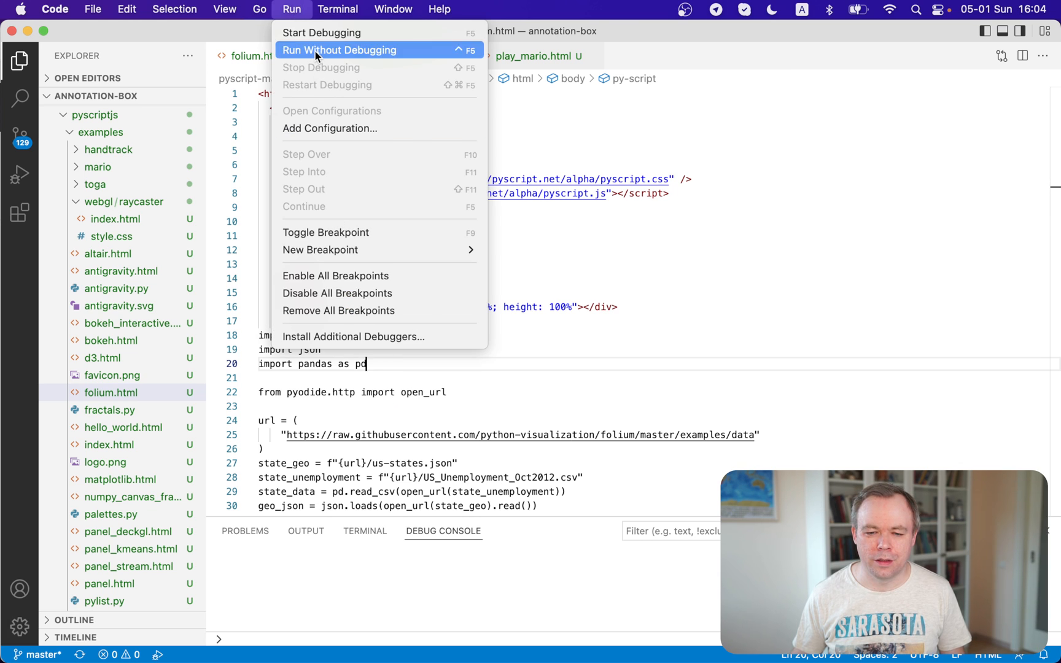
pyautogui.click(339, 50)
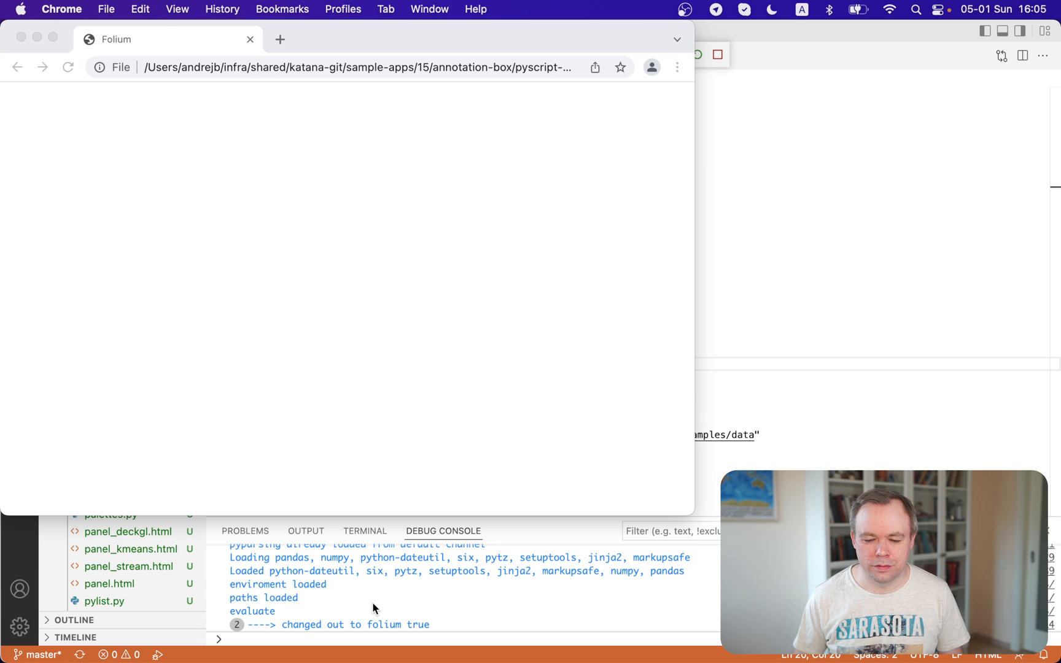
pyautogui.moveTo(359, 317)
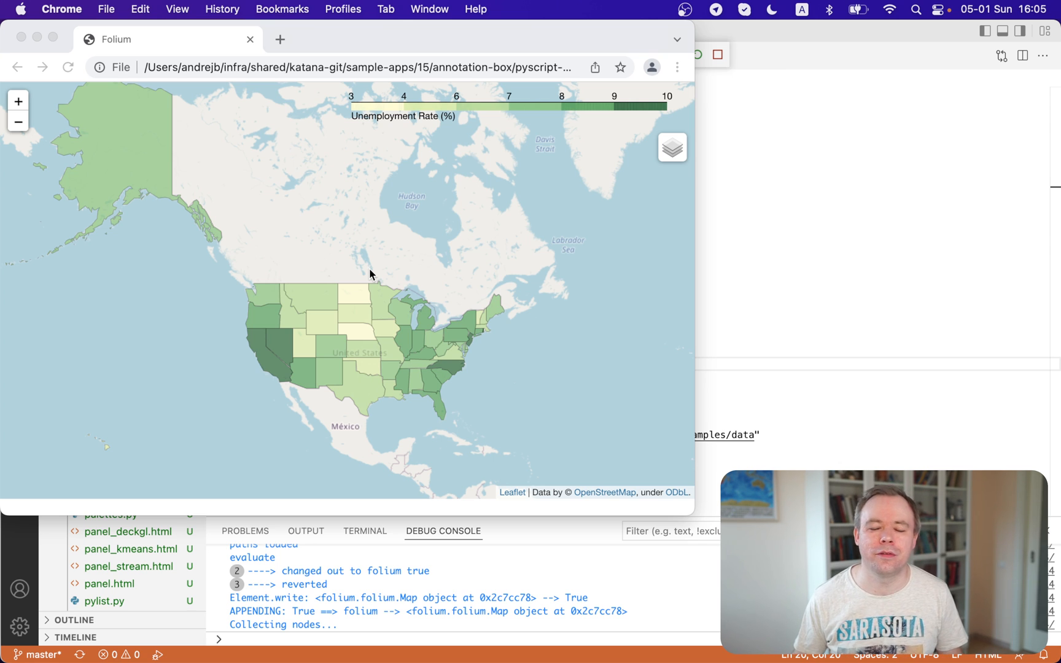
pyautogui.moveTo(323, 314)
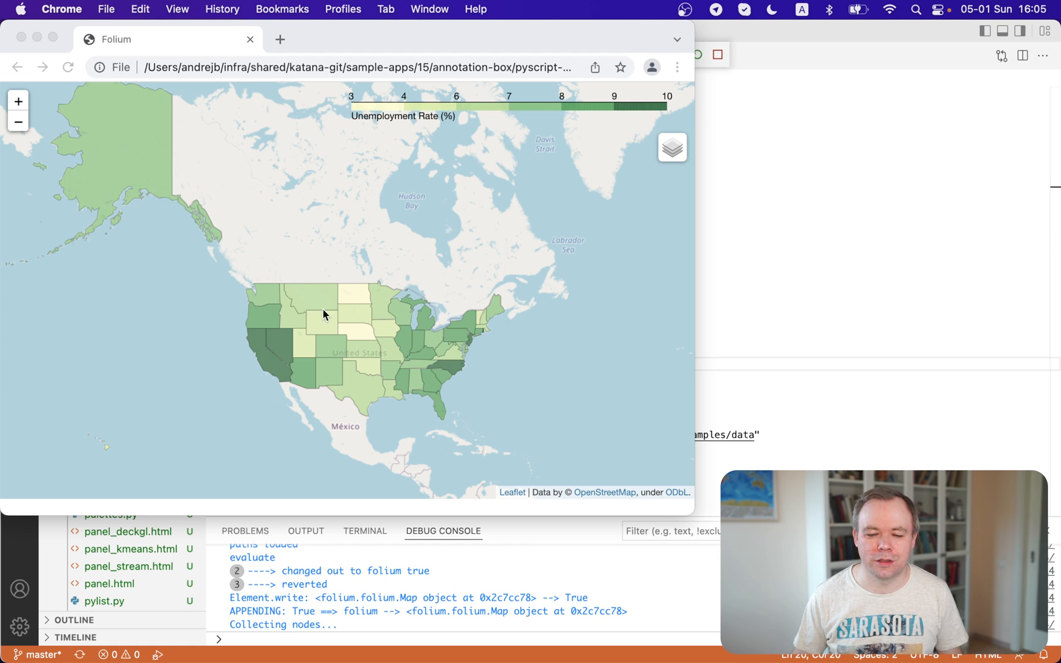
pyautogui.moveTo(286, 340)
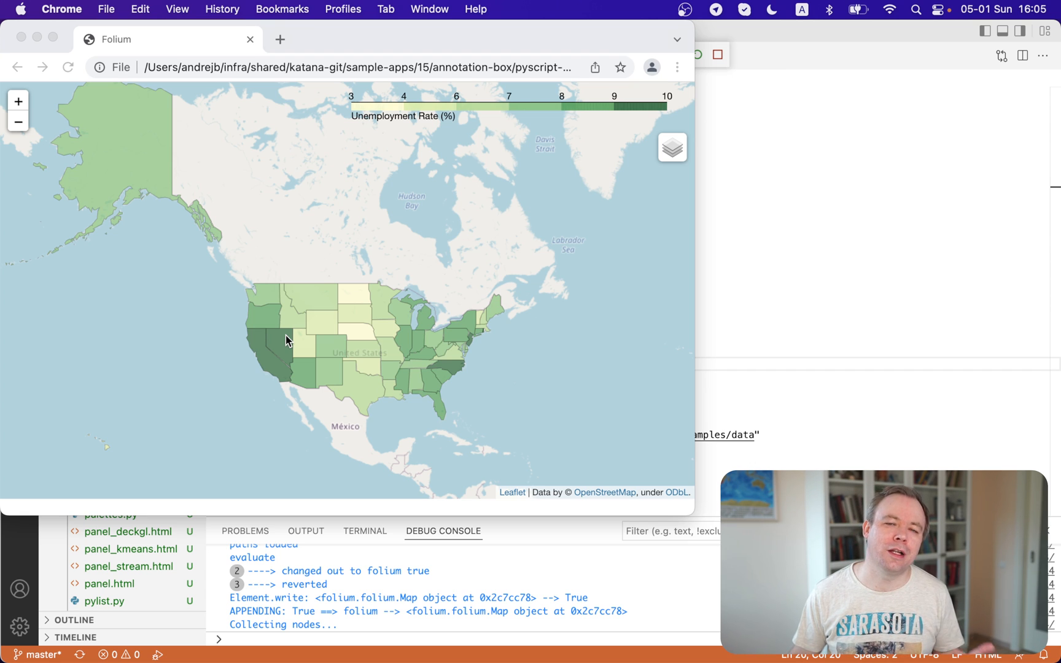
pyautogui.moveTo(224, 262)
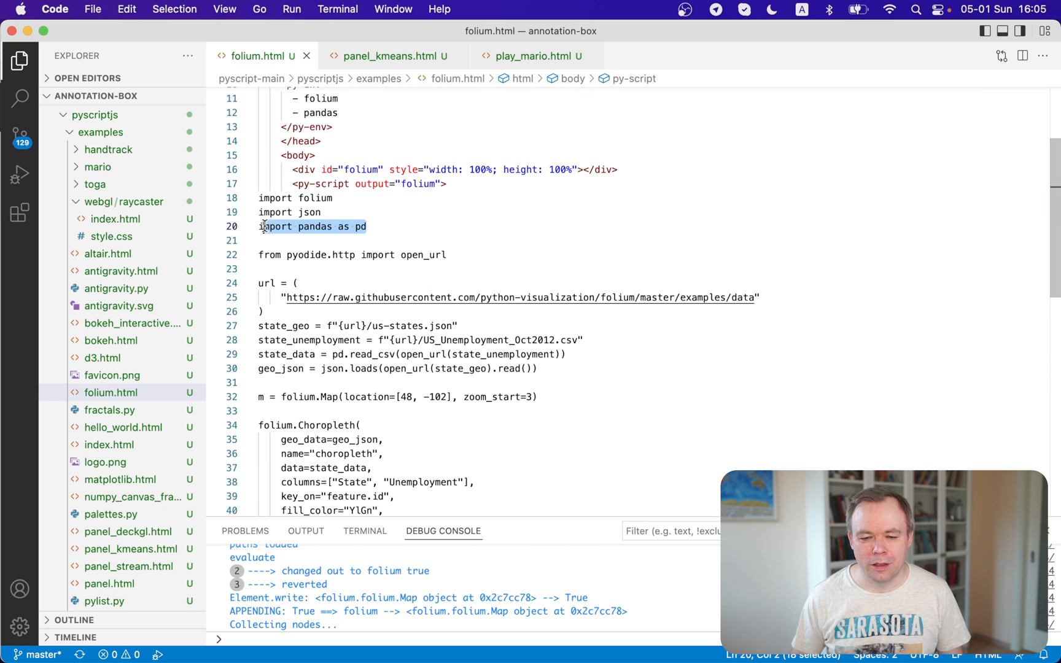
# Look over folium.html's code and close it, leaving play_mario.html showing.
pyautogui.scroll(-3)
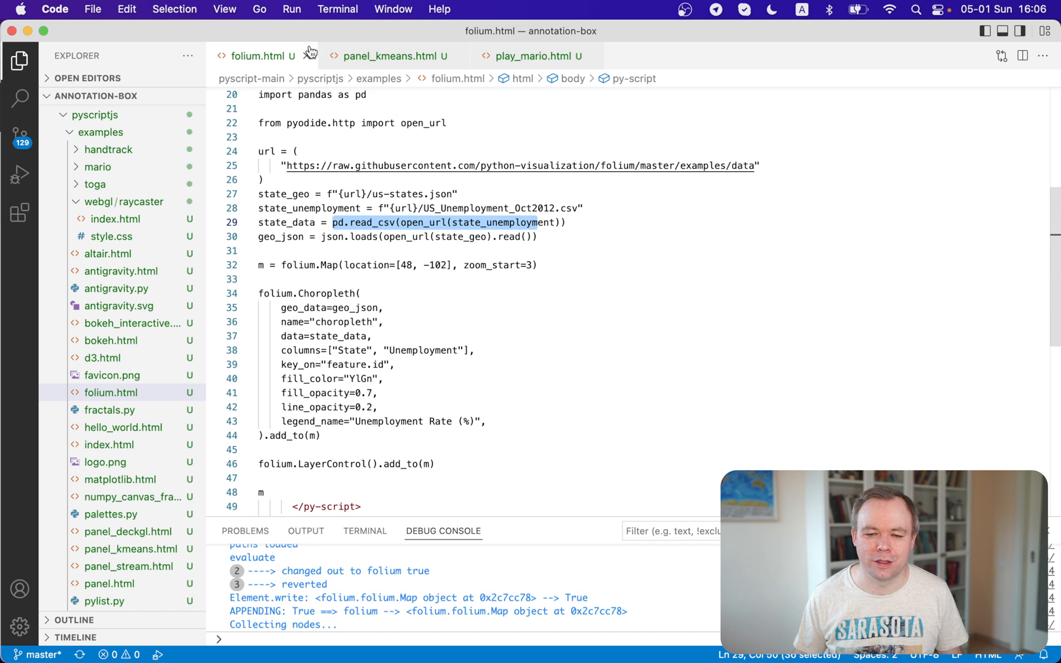
pyautogui.click(532, 56)
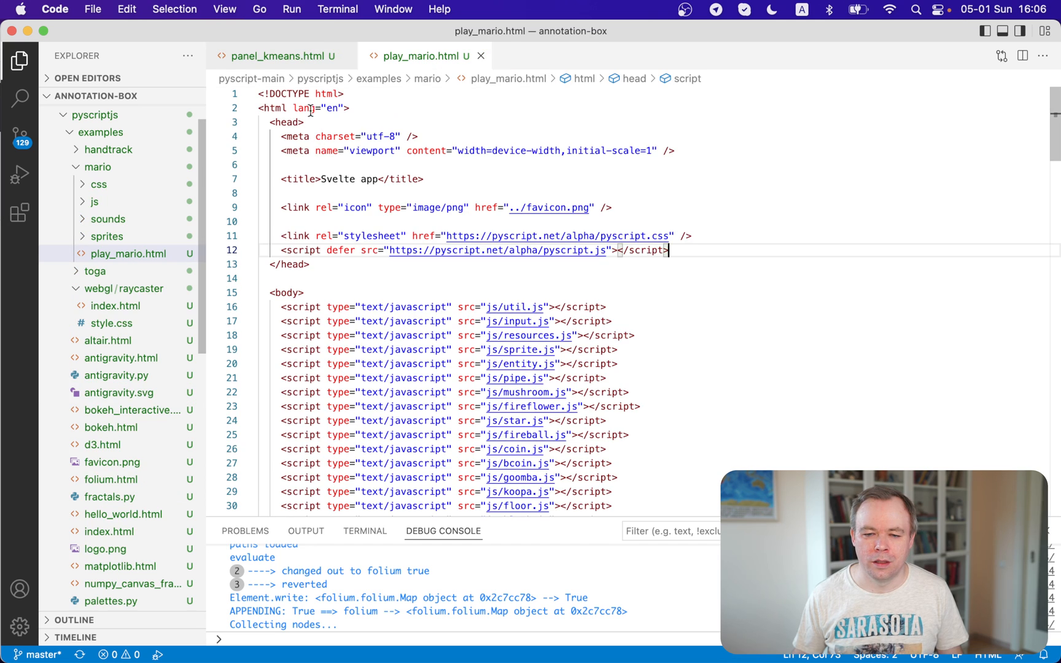
# Switch to panel_kmeans.html and run the Panel KMeans demo in Chrome.
pyautogui.click(277, 55)
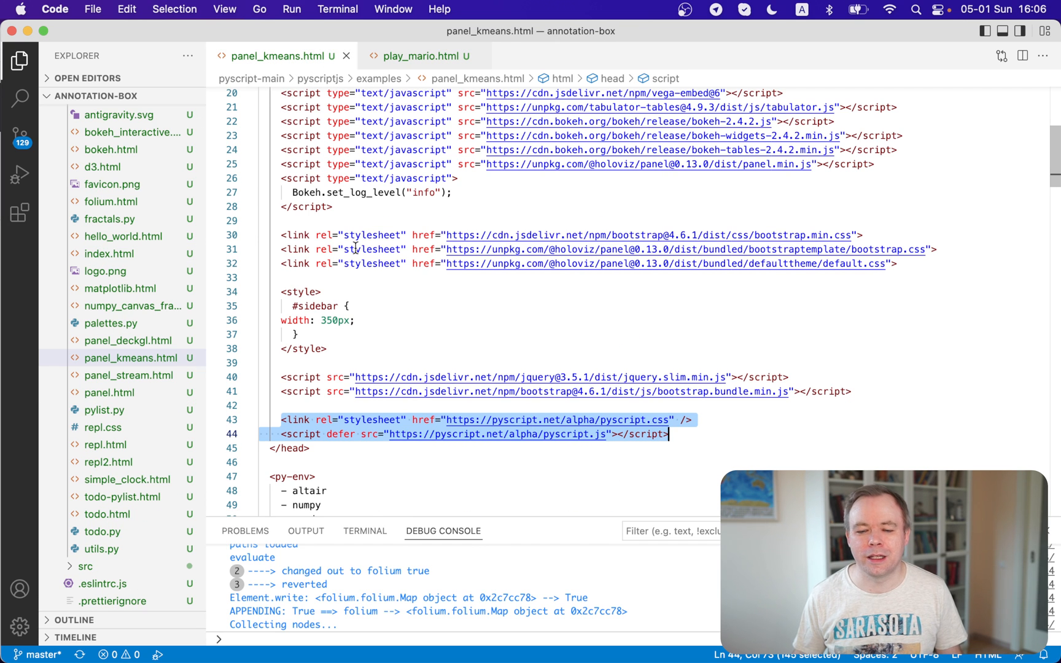
pyautogui.click(291, 8)
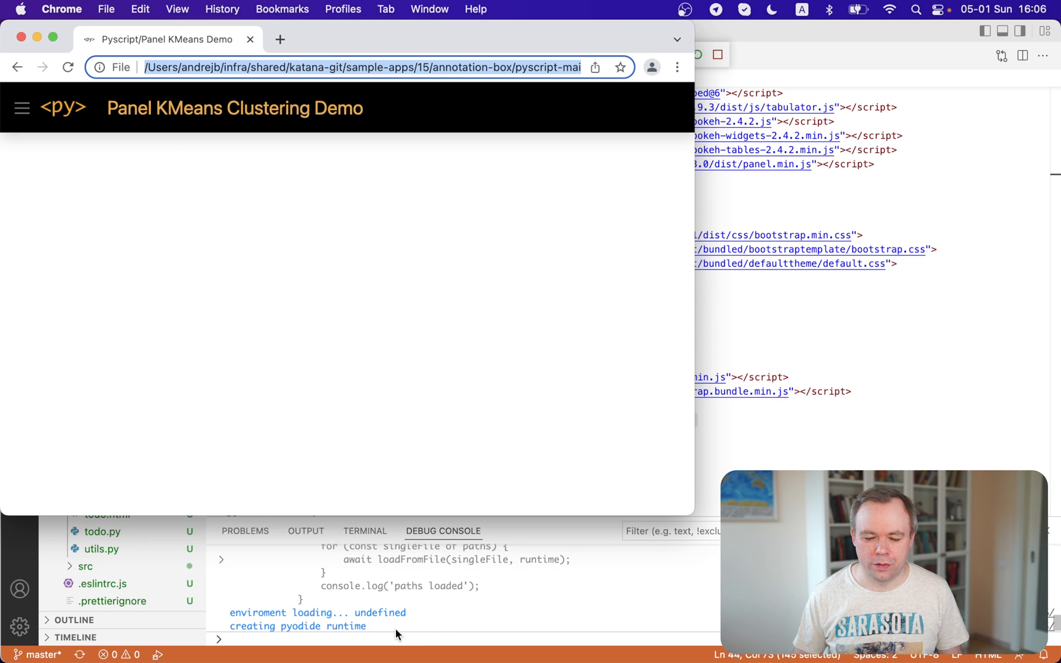
pyautogui.moveTo(400, 612)
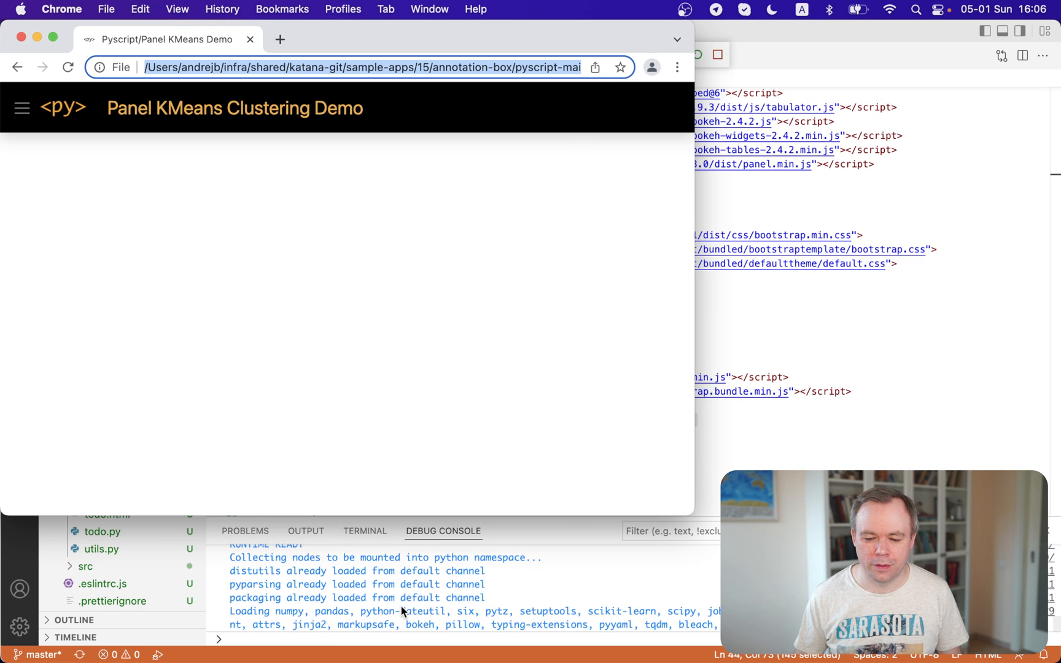
pyautogui.moveTo(433, 616)
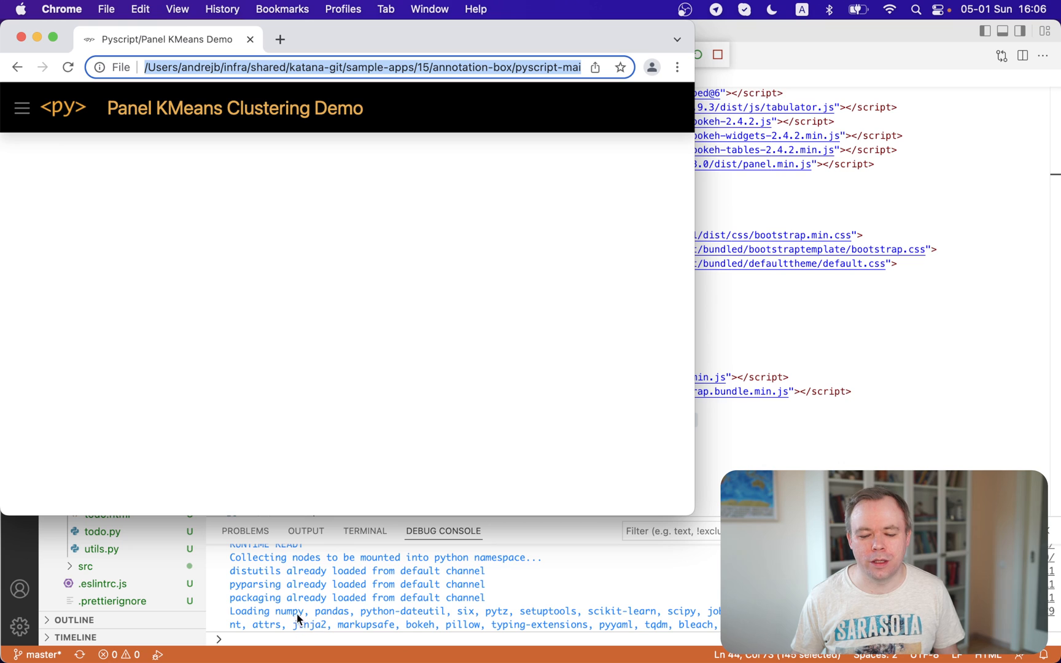
pyautogui.moveTo(575, 614)
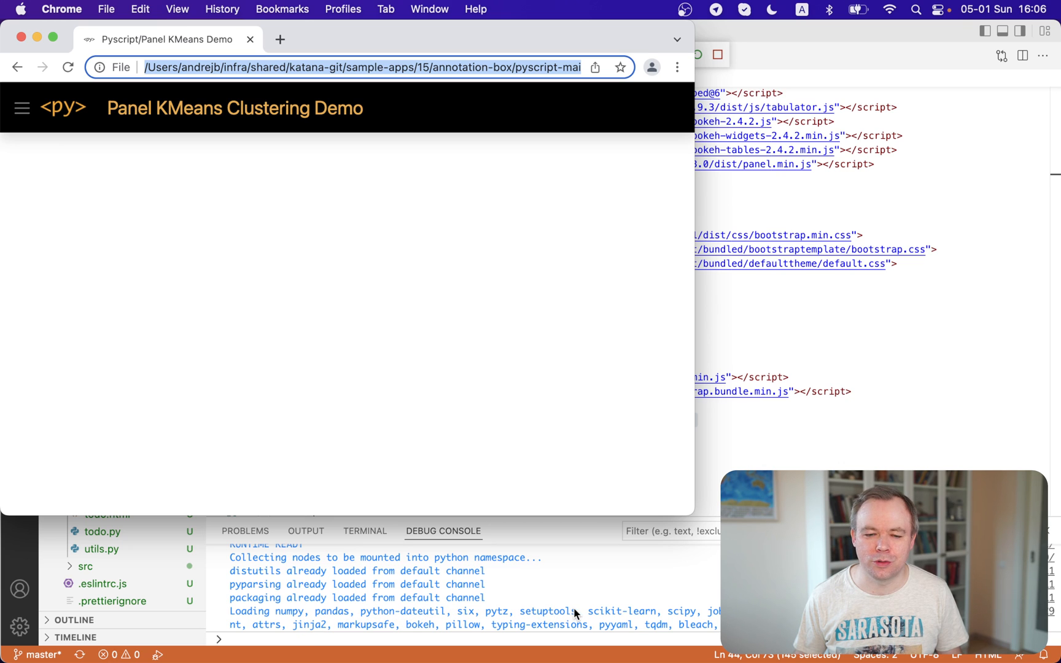
pyautogui.moveTo(339, 534)
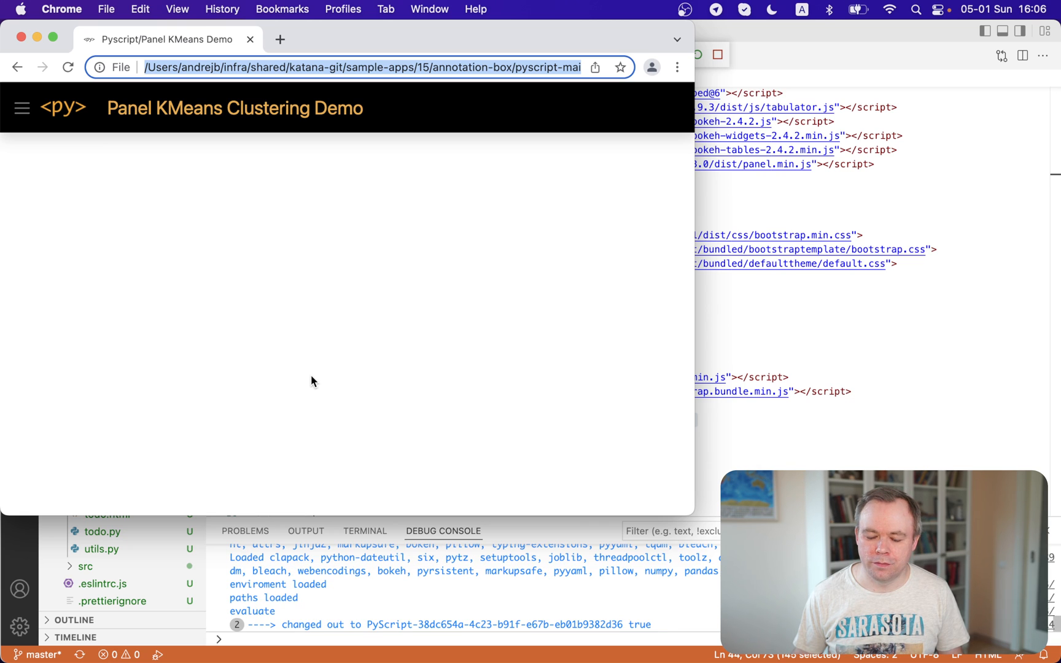
pyautogui.moveTo(143, 273)
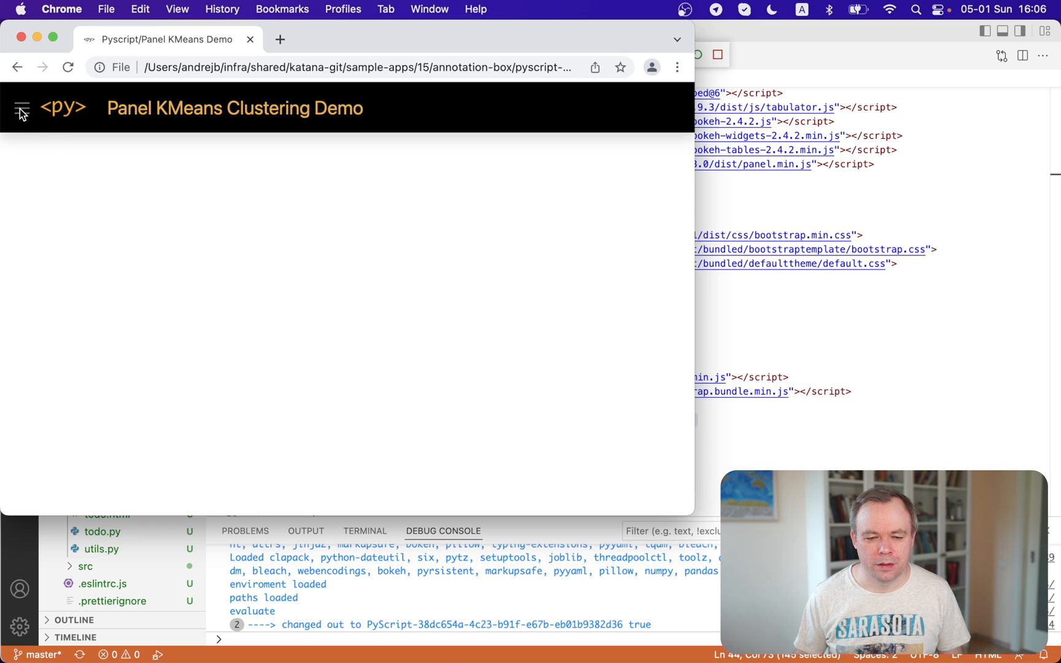
pyautogui.moveTo(102, 225)
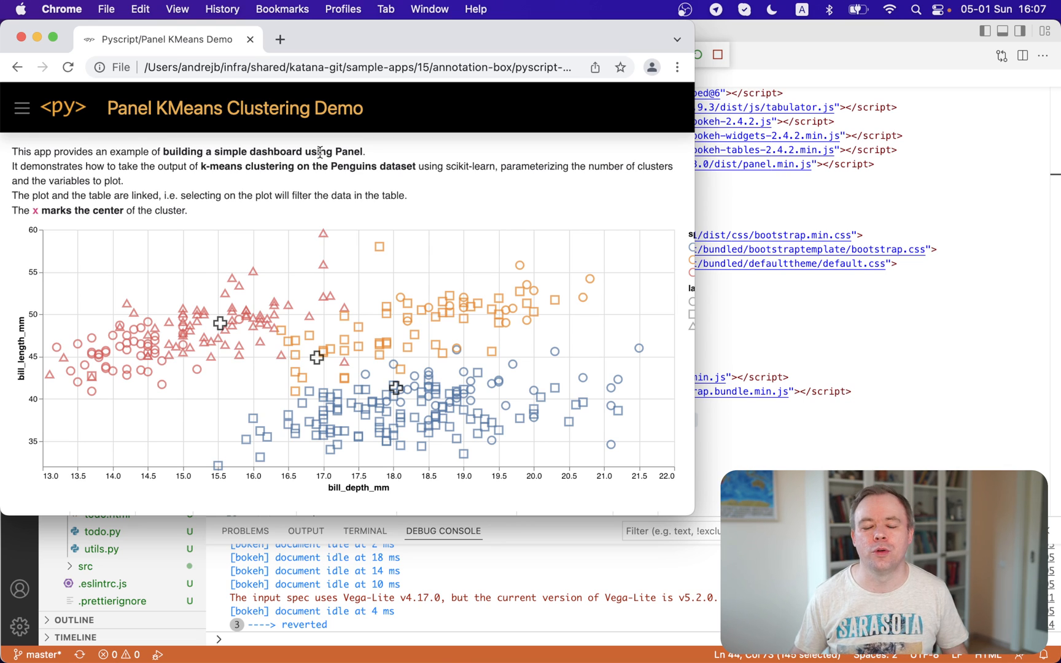
pyautogui.moveTo(312, 116)
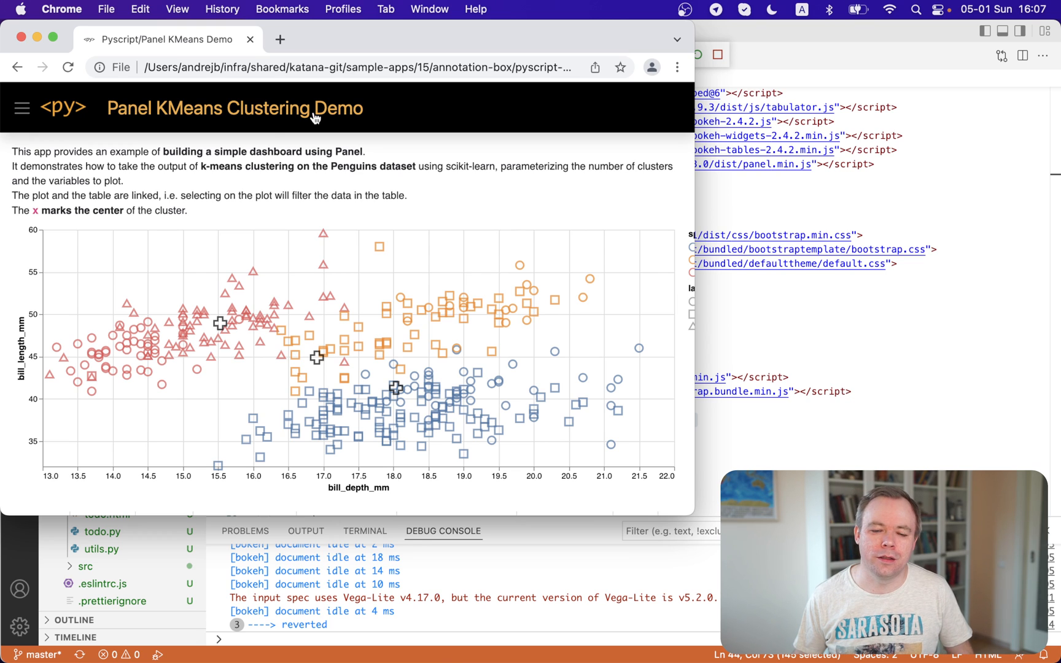
pyautogui.moveTo(264, 144)
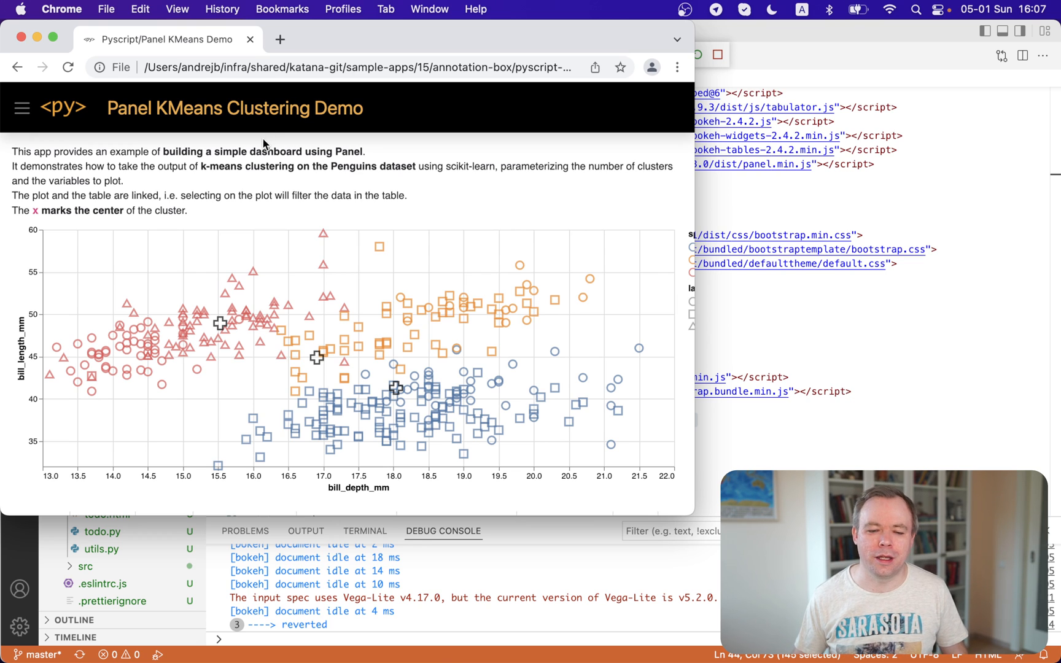
# Open the dashboard's settings sidebar and raise n_clusters from 3 to 4.
pyautogui.scroll(-3)
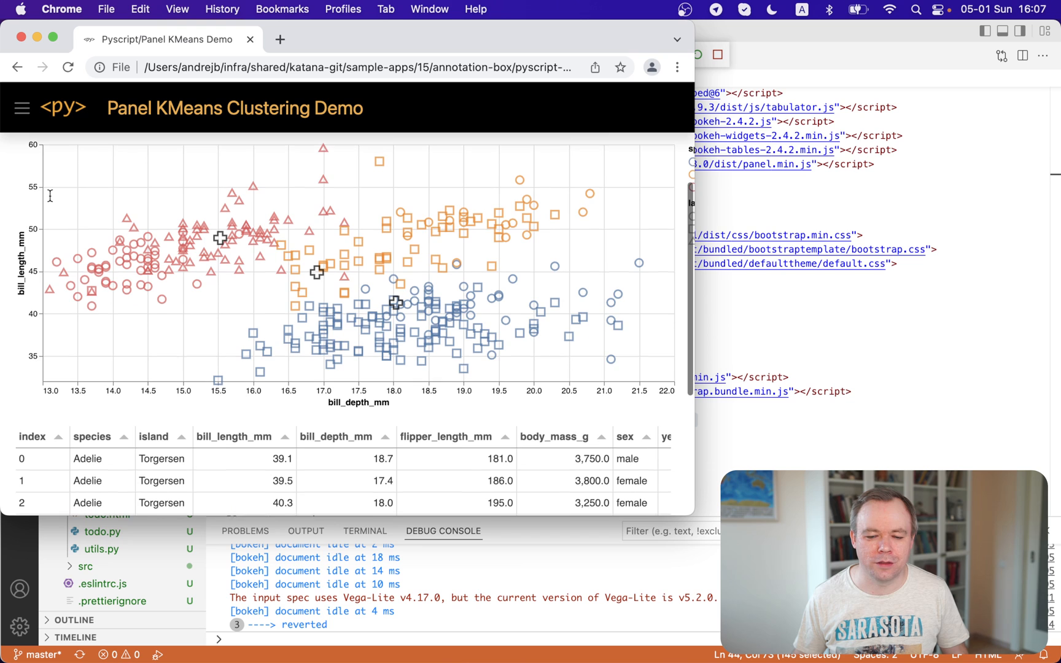
pyautogui.scroll(-3)
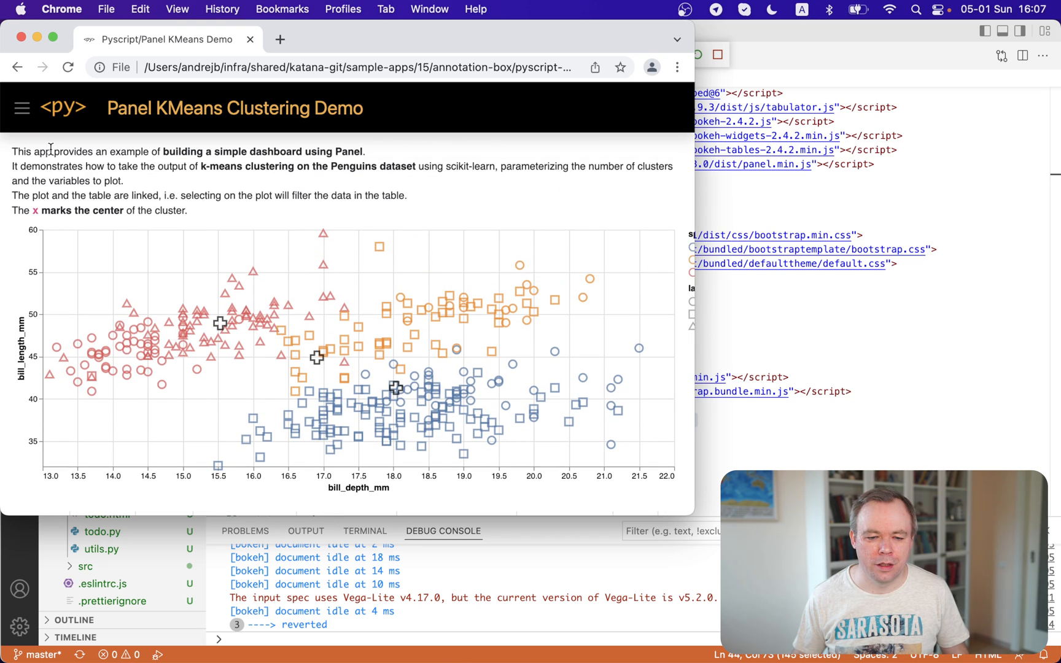
pyautogui.click(21, 108)
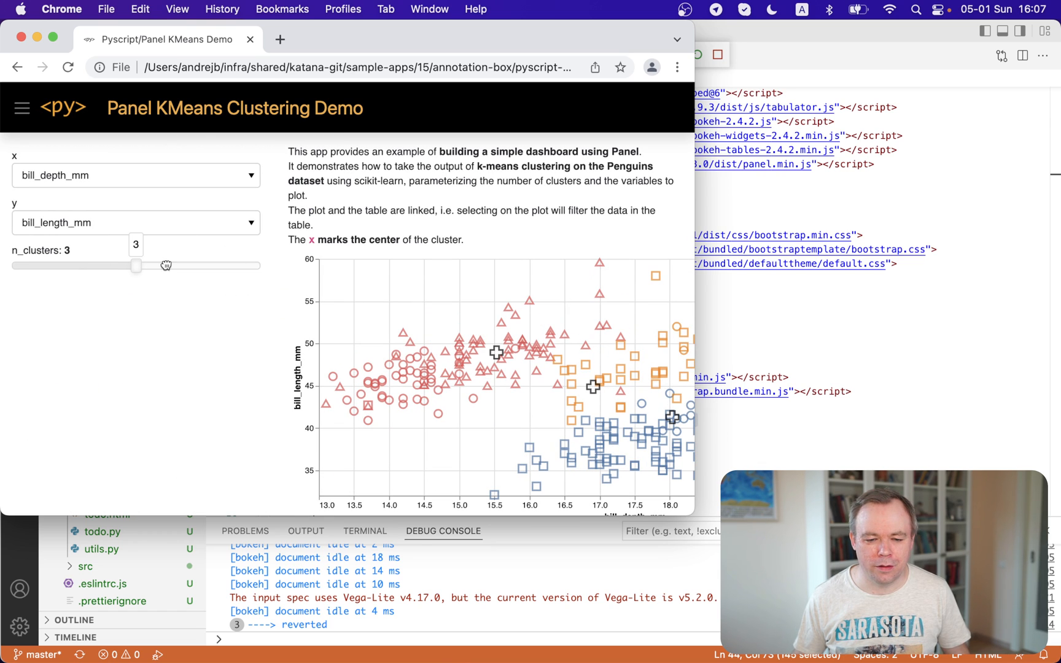
pyautogui.moveTo(139, 267)
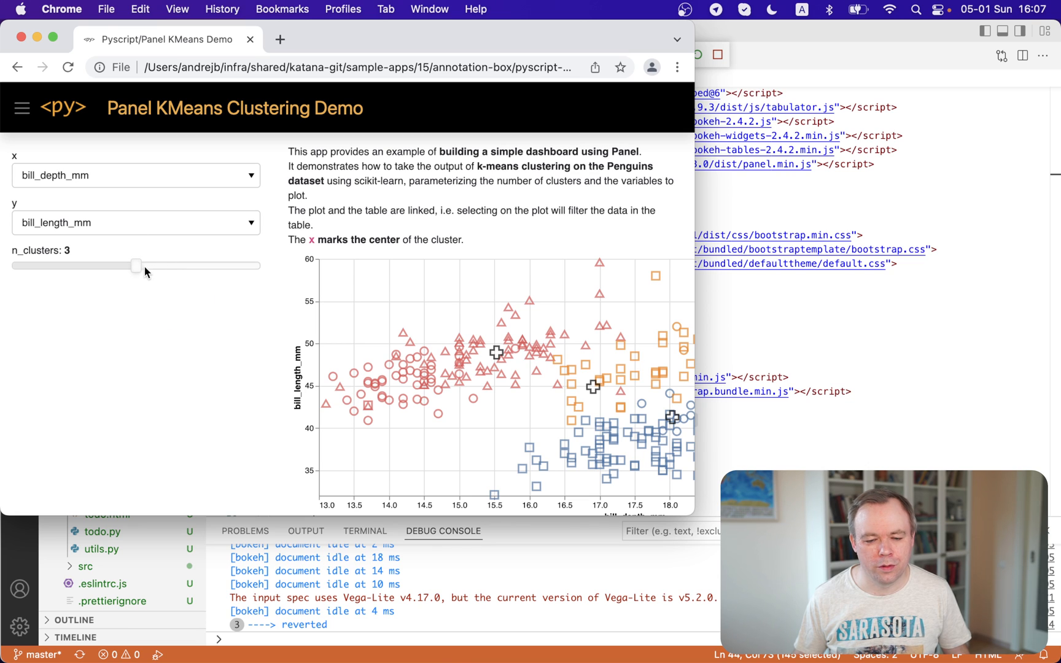
pyautogui.click(137, 265)
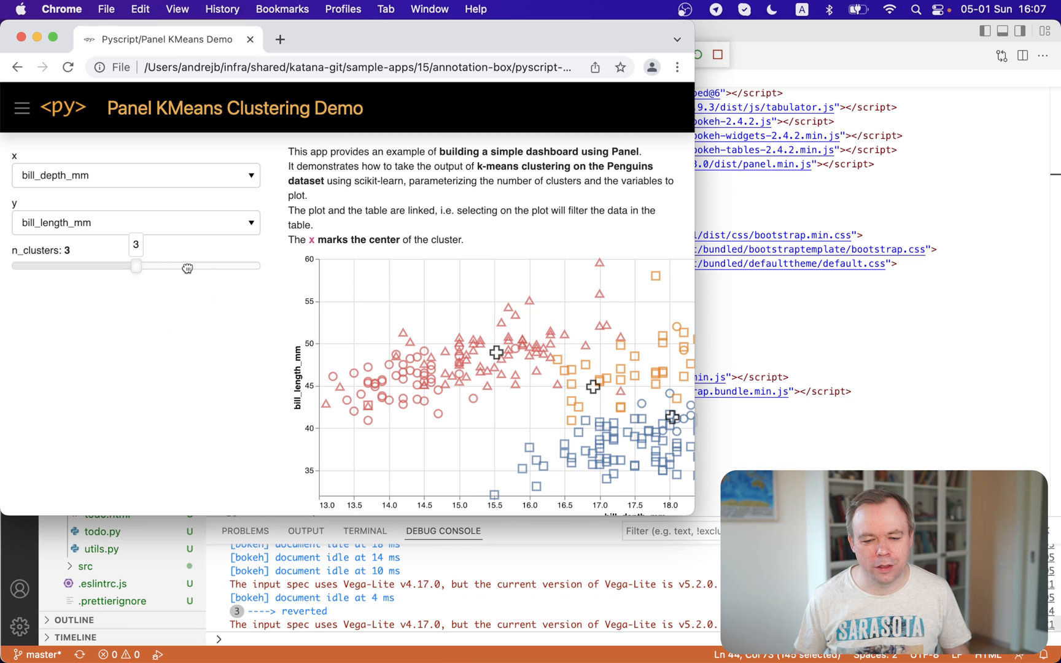
pyautogui.moveTo(137, 267); pyautogui.dragTo(197, 266)
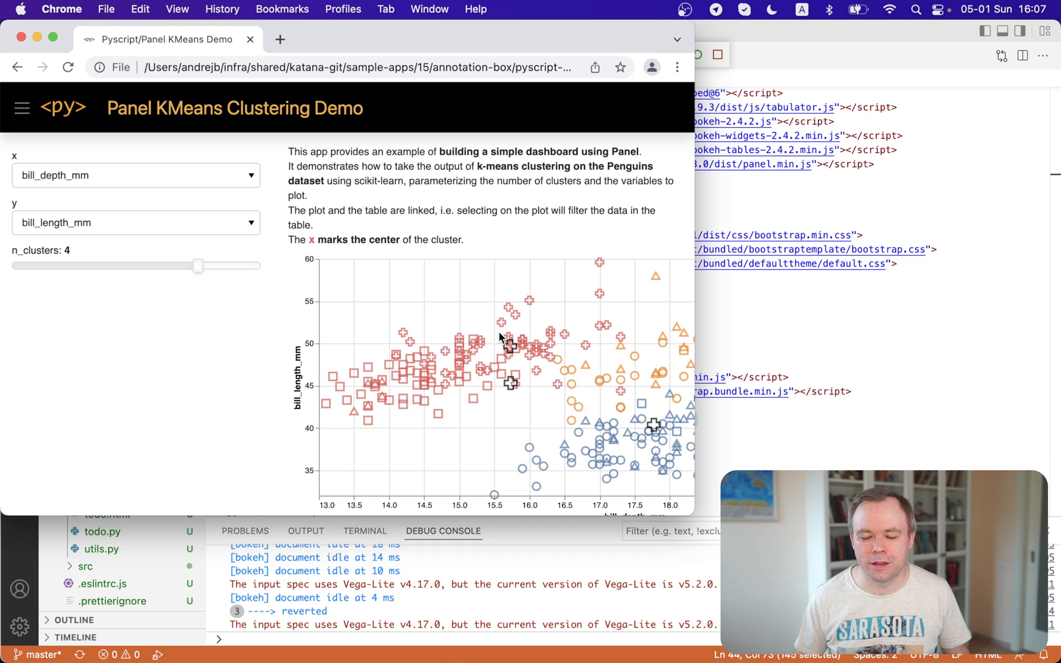
pyautogui.moveTo(40, 108)
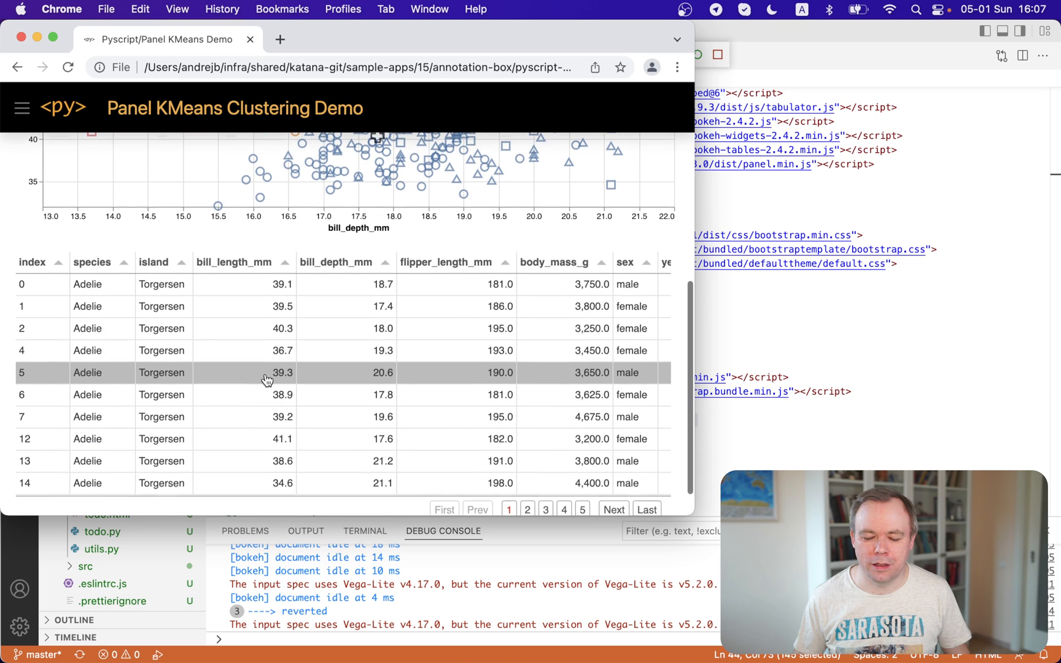
# Page through the linked penguins data table below the chart.
pyautogui.click(527, 497)
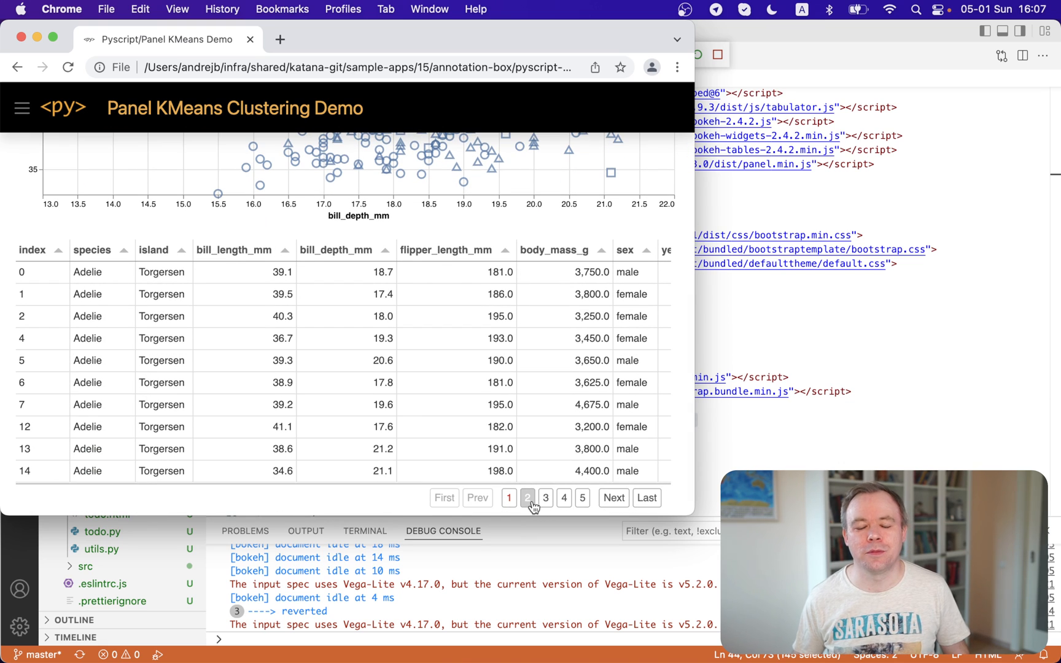
pyautogui.click(527, 497)
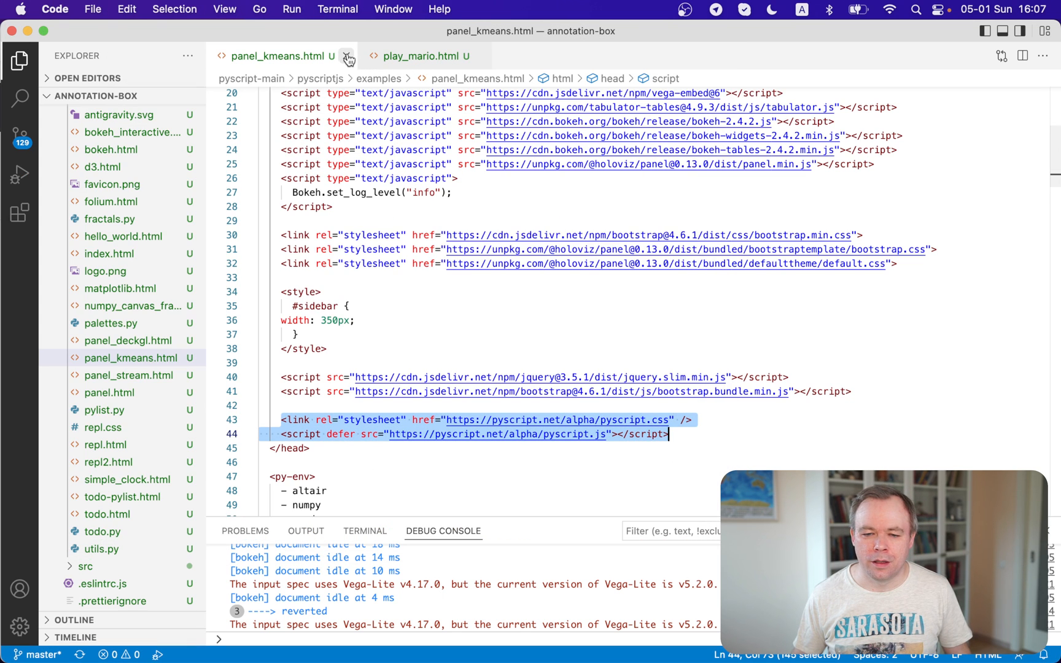
# Close panel_kmeans.html so play_mario.html stays open, then watch the Mario example load.
pyautogui.click(348, 56)
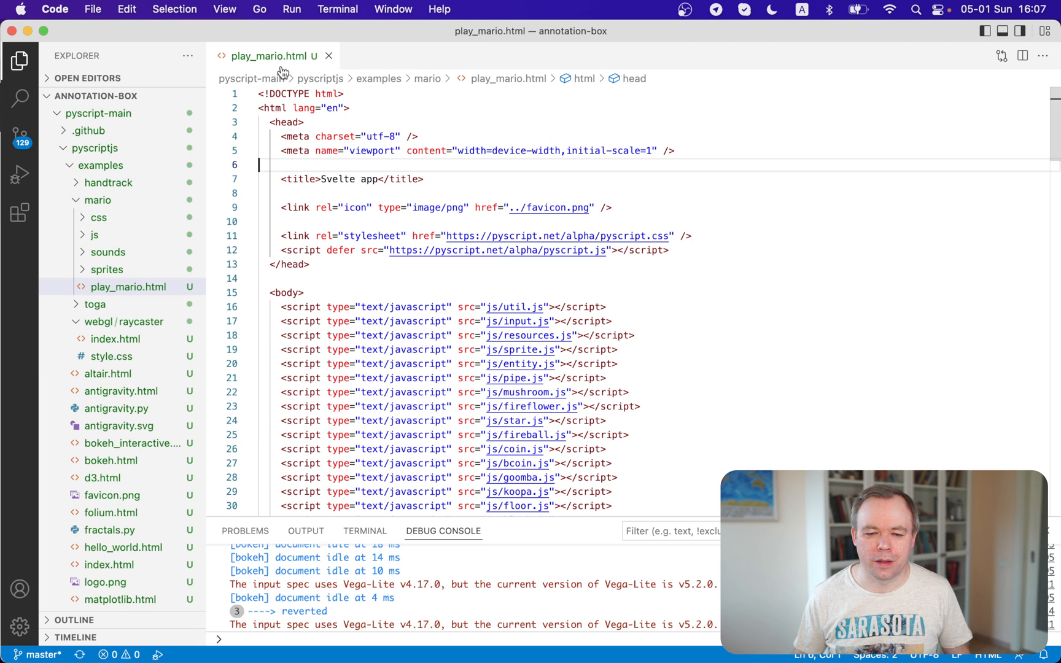
pyautogui.click(291, 9)
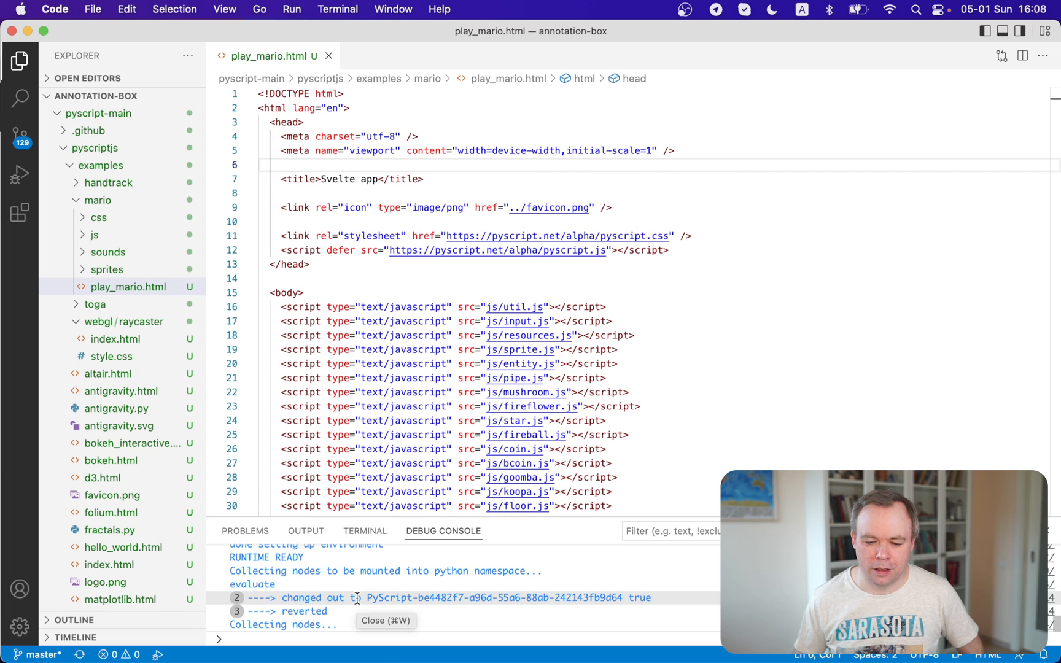
pyautogui.click(291, 8)
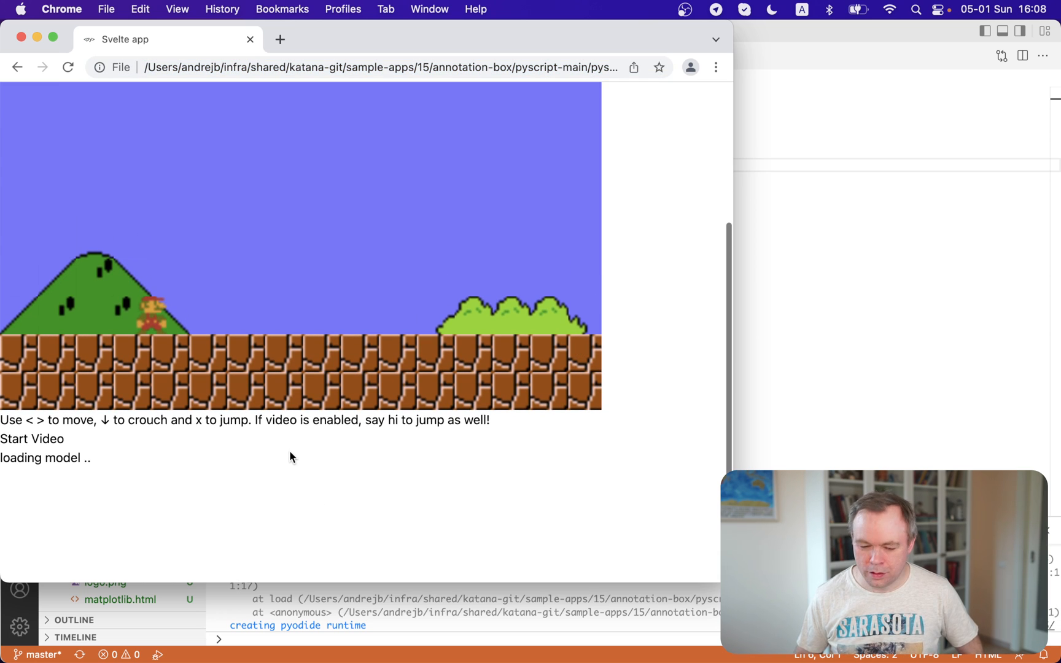
pyautogui.moveTo(288, 277)
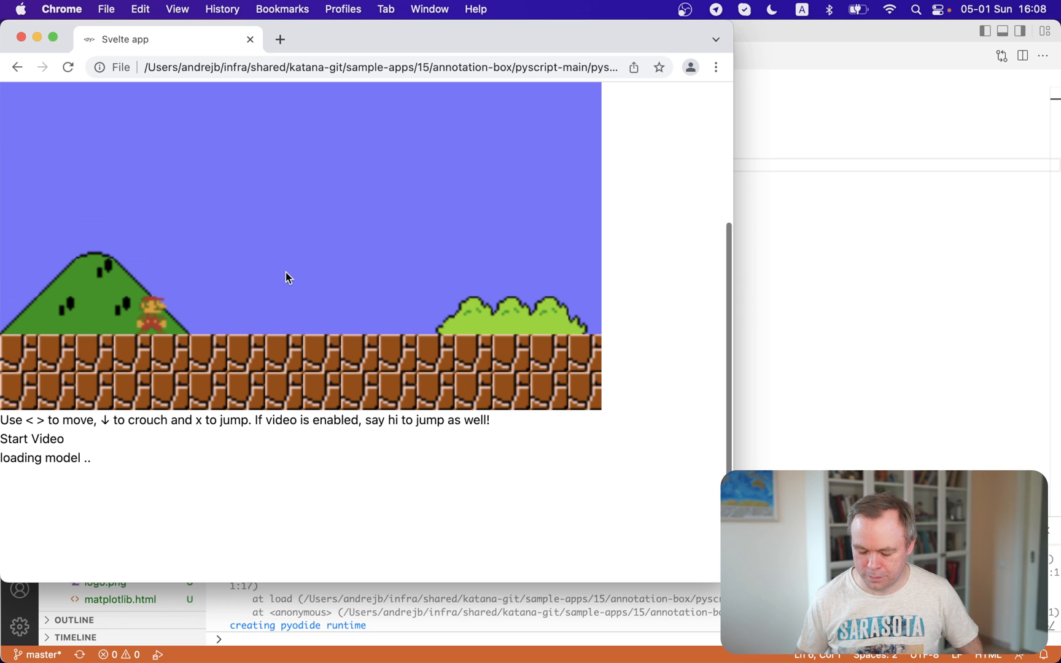